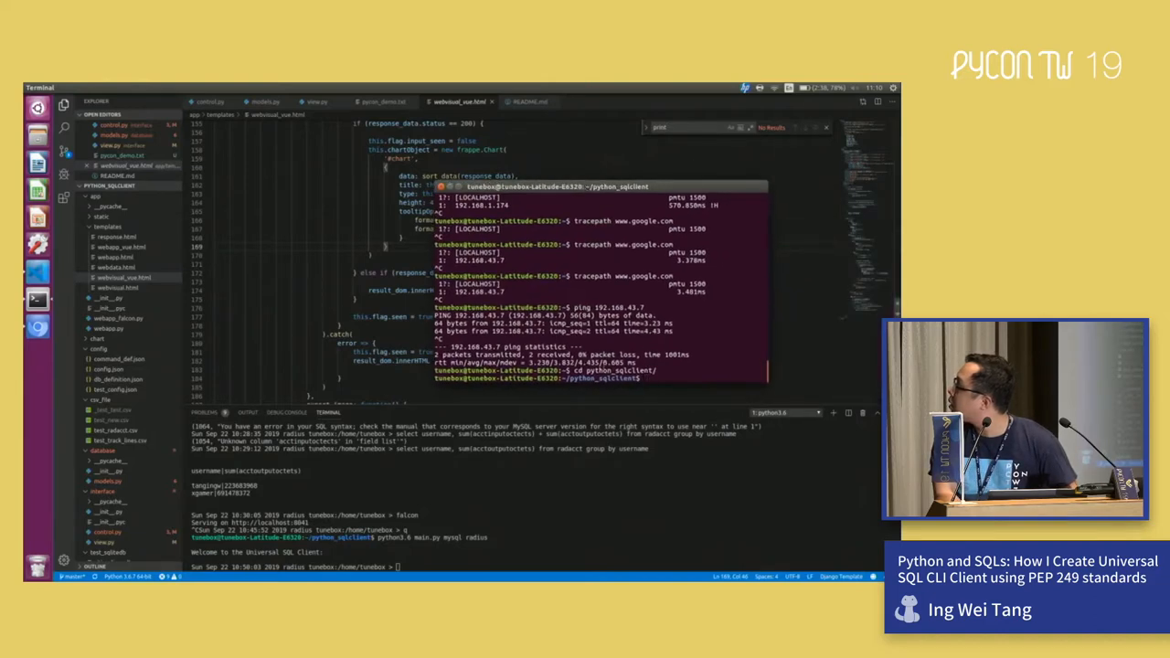
Step: Launch the Universal SQL Client on the radius MySQL database and view its command help
{"action": "right_click", "coordinate": [621, 370]}
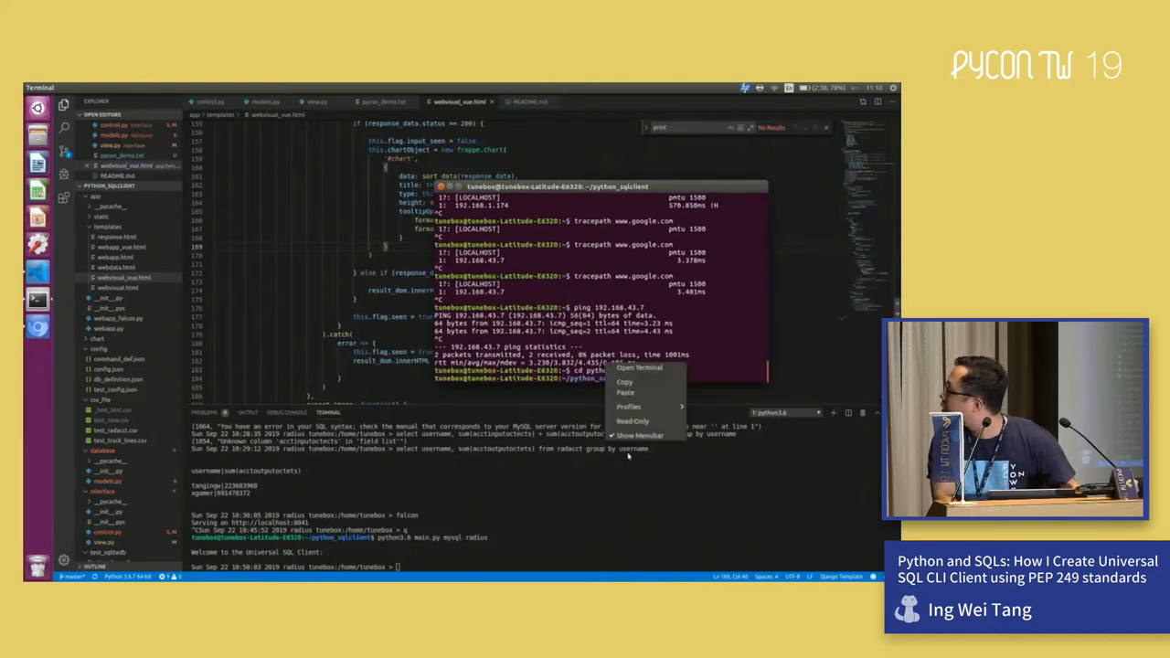
{"action": "mouse_move", "coordinate": [629, 407]}
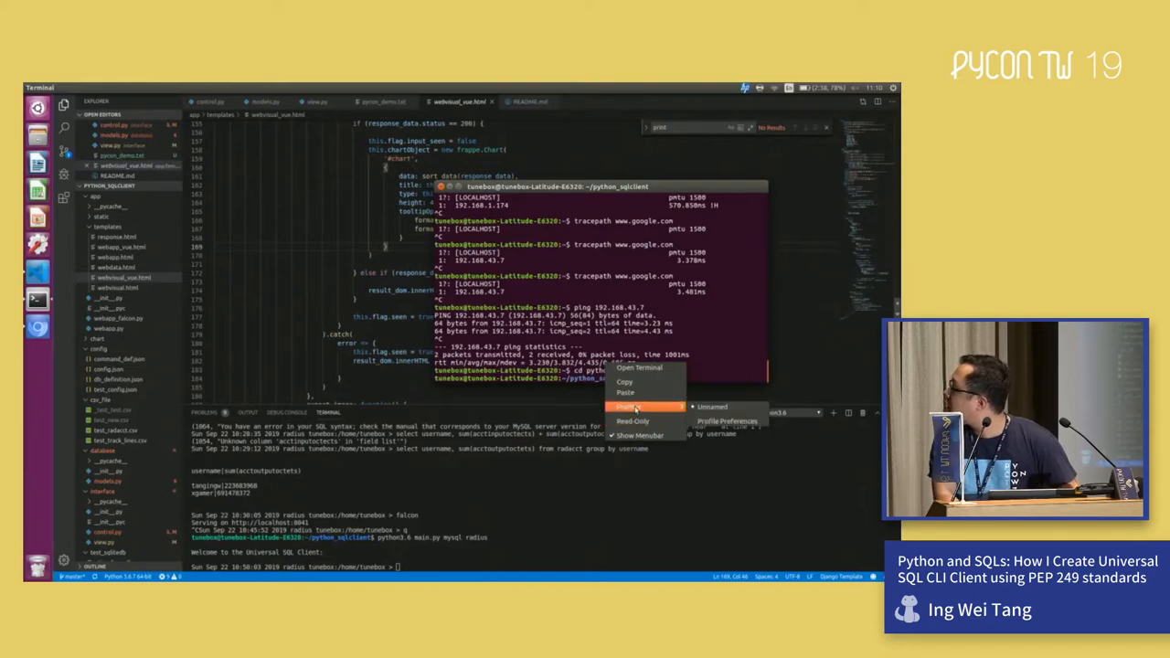
{"action": "left_click", "coordinate": [627, 407]}
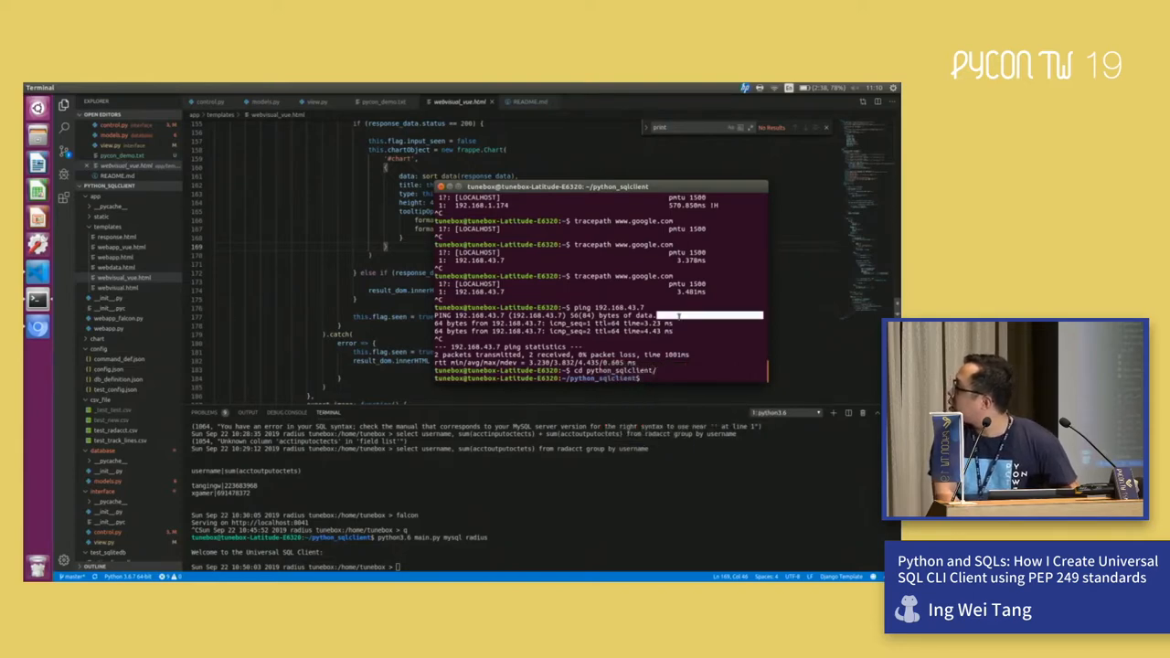
{"action": "type", "text": "python"}
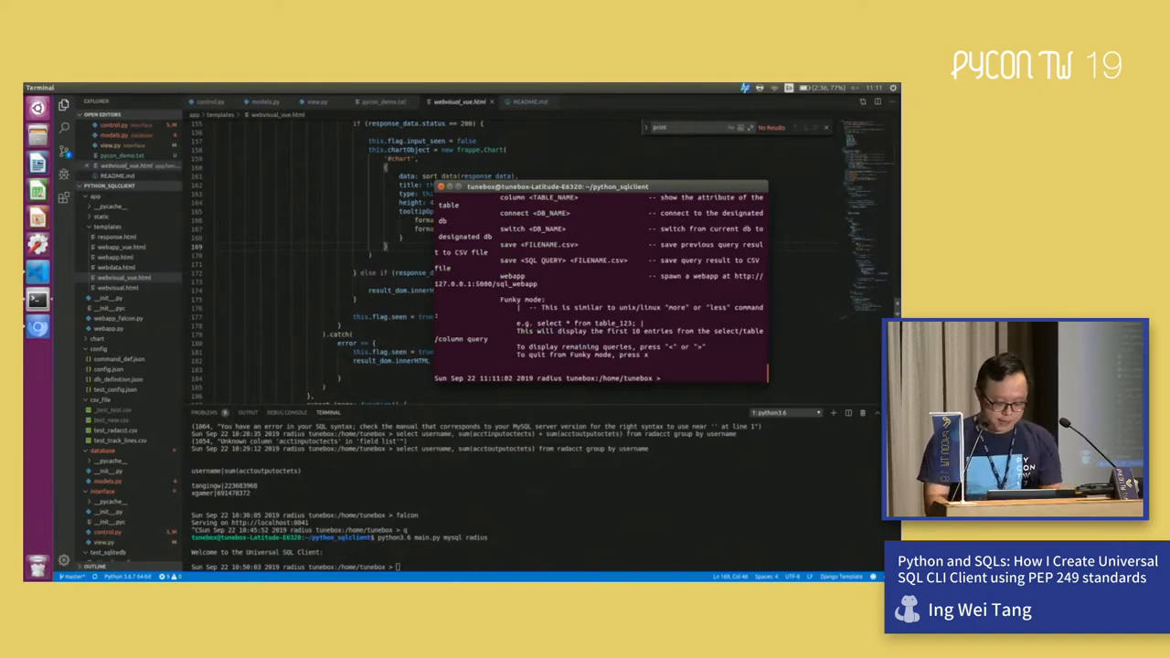
Step: List the database tables, then show radacct's columns, types and collations
{"action": "type", "text": "table"}
{"action": "type", "text": "column"}
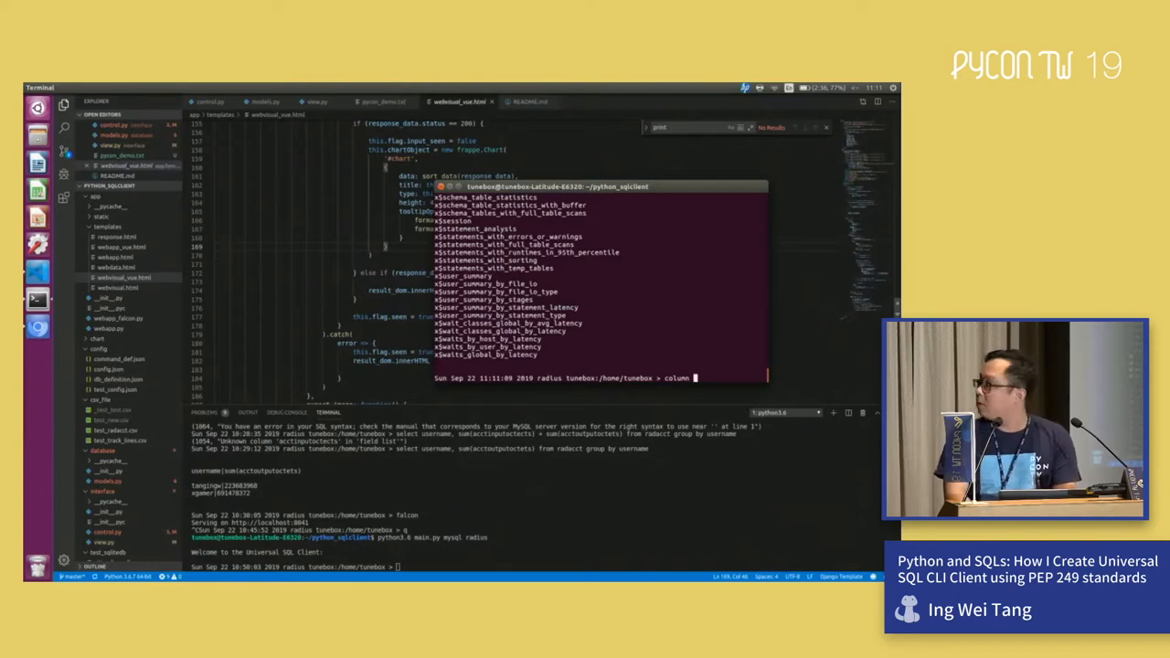
{"action": "type", "text": "radi"}
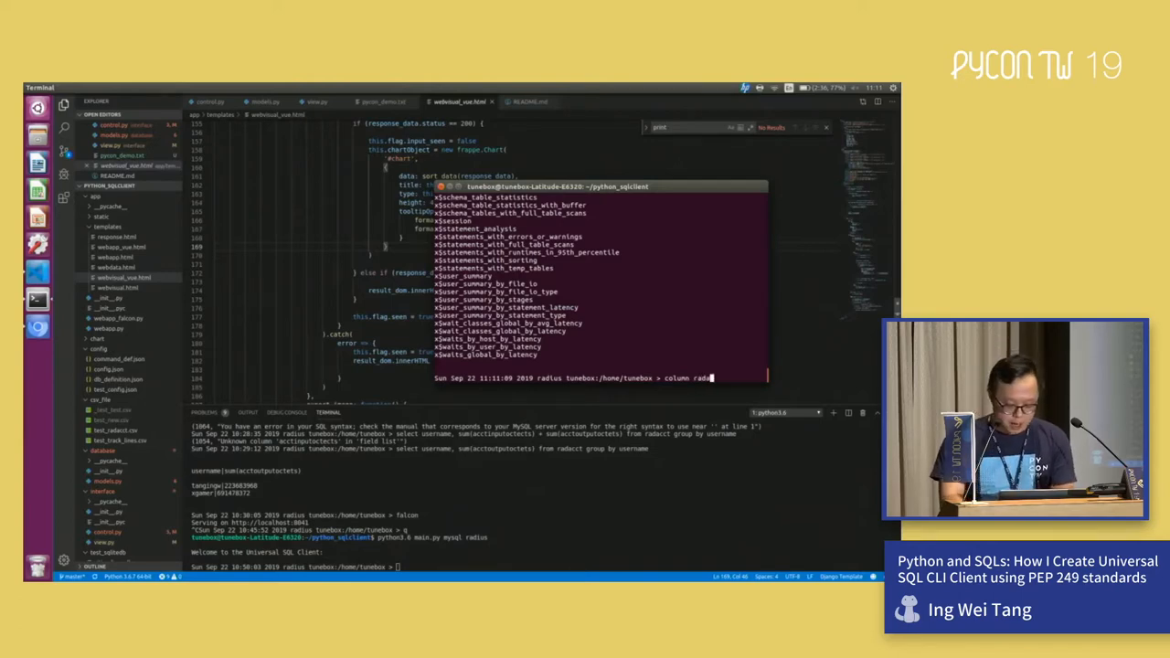
{"action": "key", "text": "Return"}
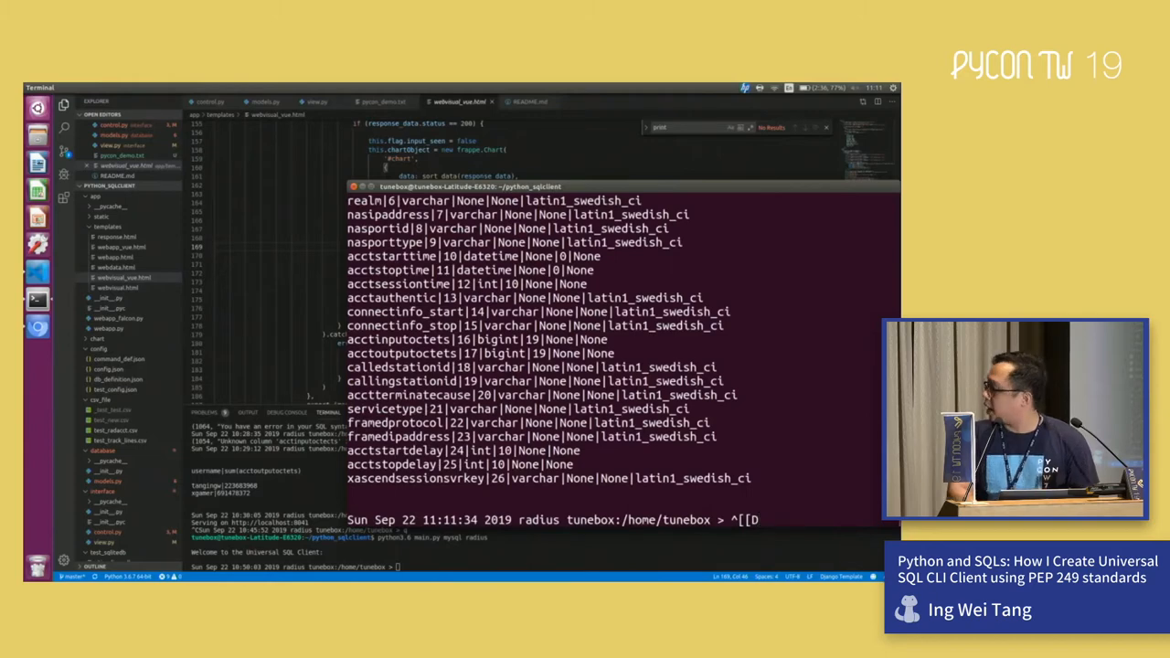
Step: Re-enter 'column radacct', then run 'select * from radacct' to list all accounting records
{"action": "type", "text": "co"}
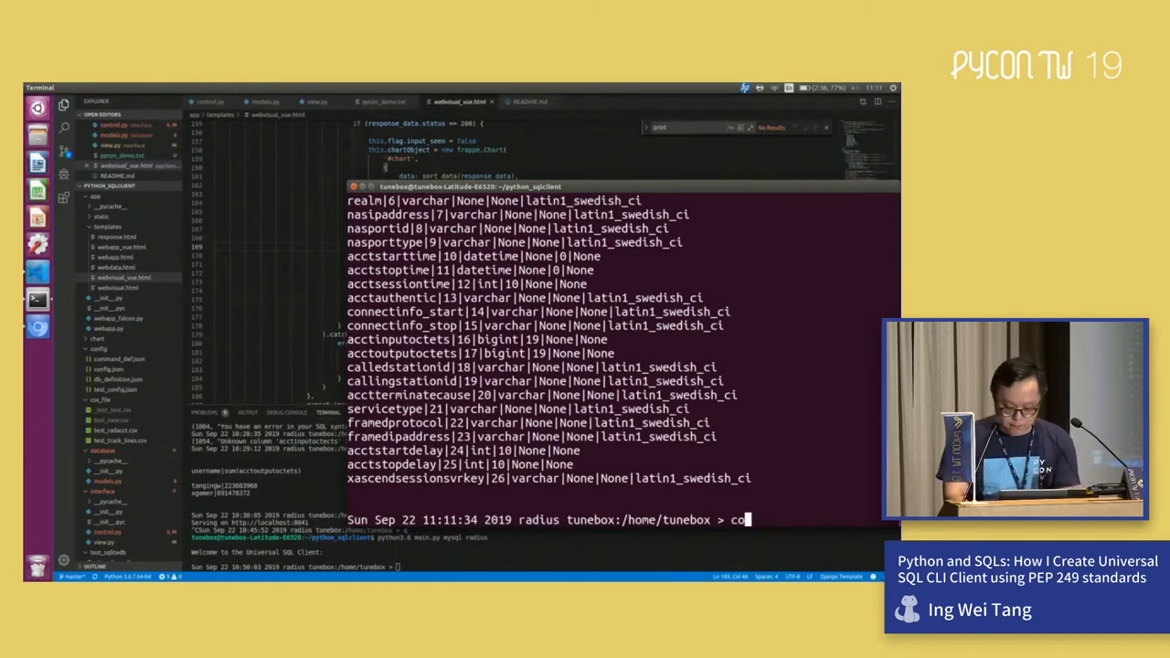
{"action": "type", "text": "lumn rad"}
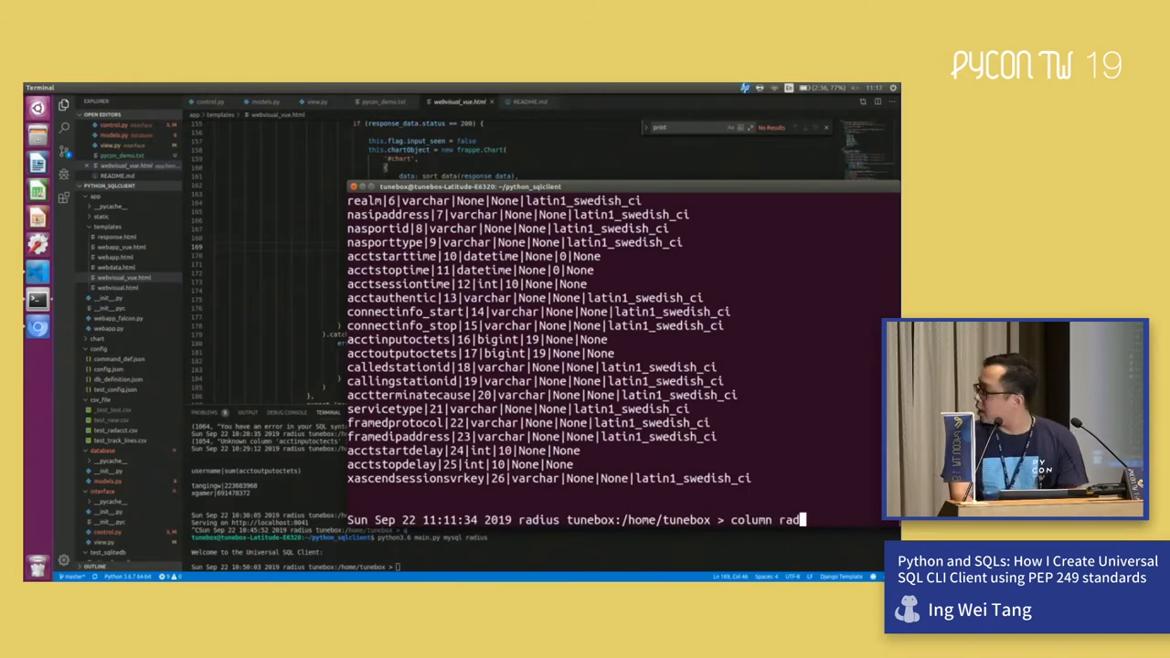
{"action": "type", "text": "acct"}
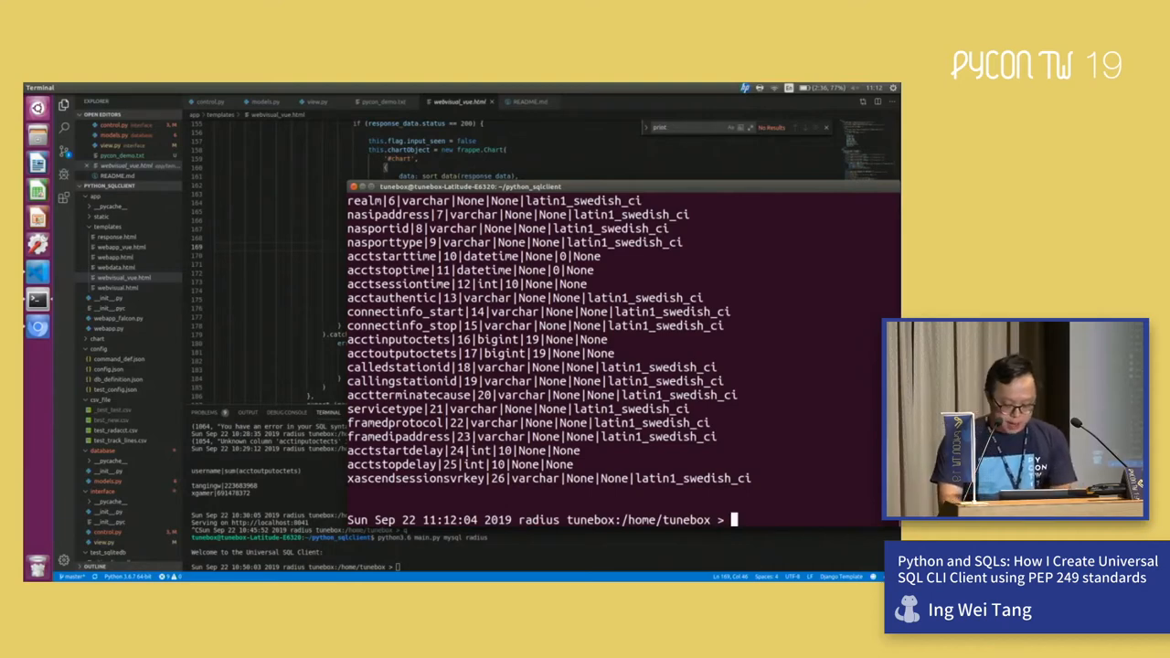
{"action": "type", "text": "select *"}
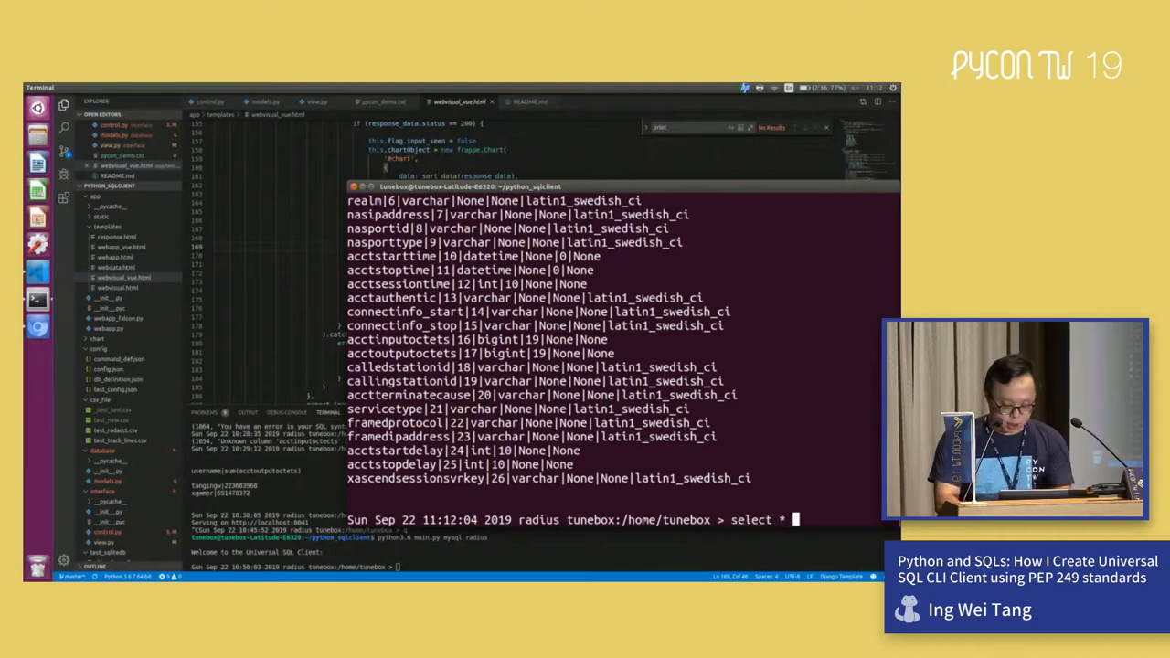
{"action": "type", "text": "from rad"}
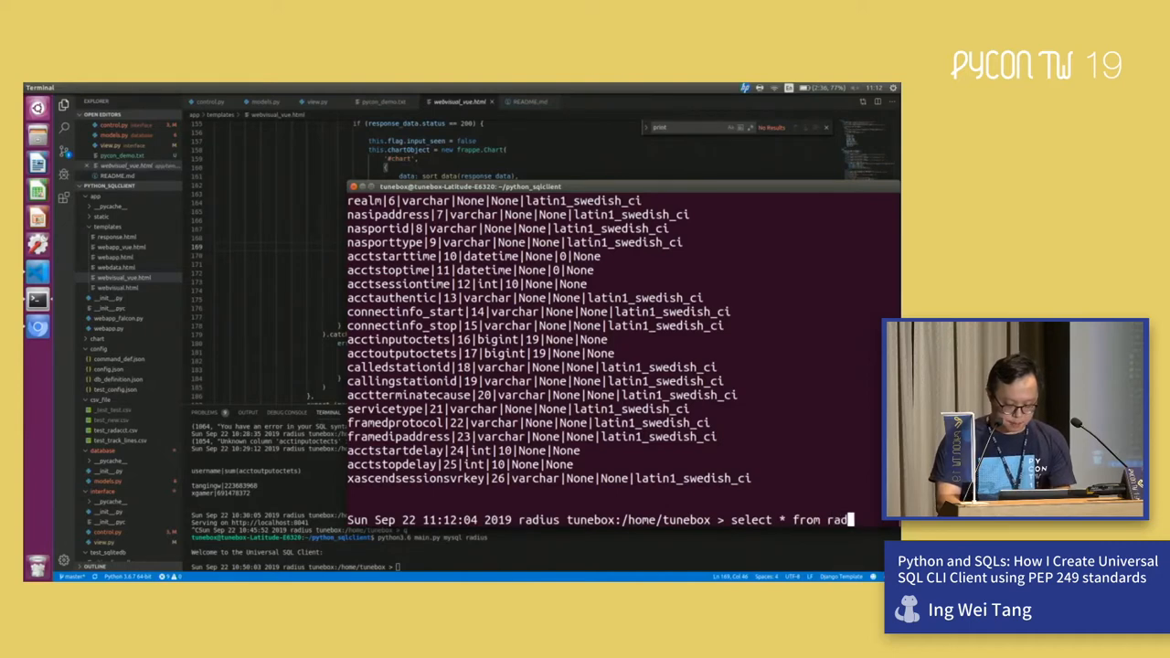
{"action": "key", "text": "Return"}
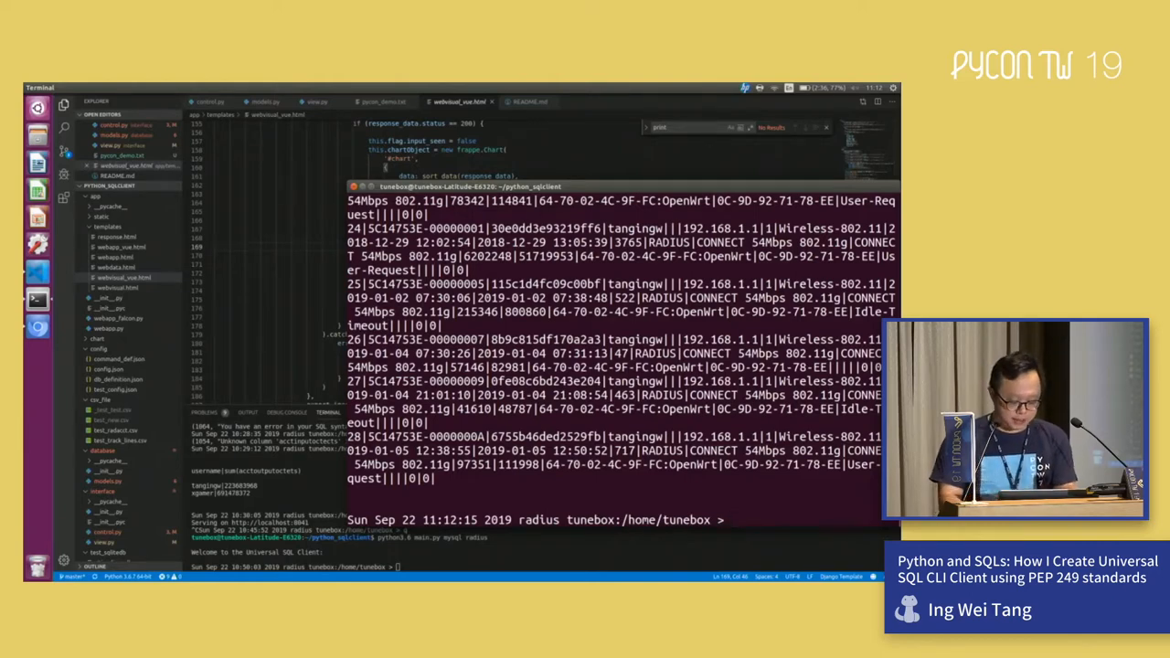
Step: Switch the client to the SQLite city_line database
{"action": "type", "text": "swi"}
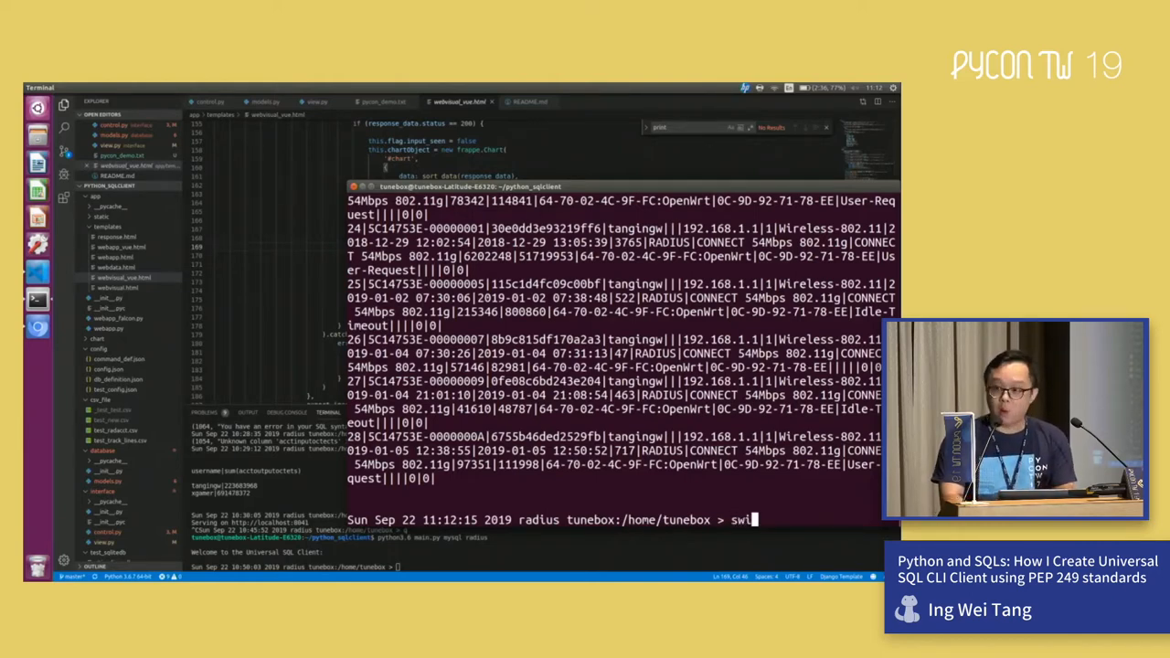
{"action": "type", "text": "tch"}
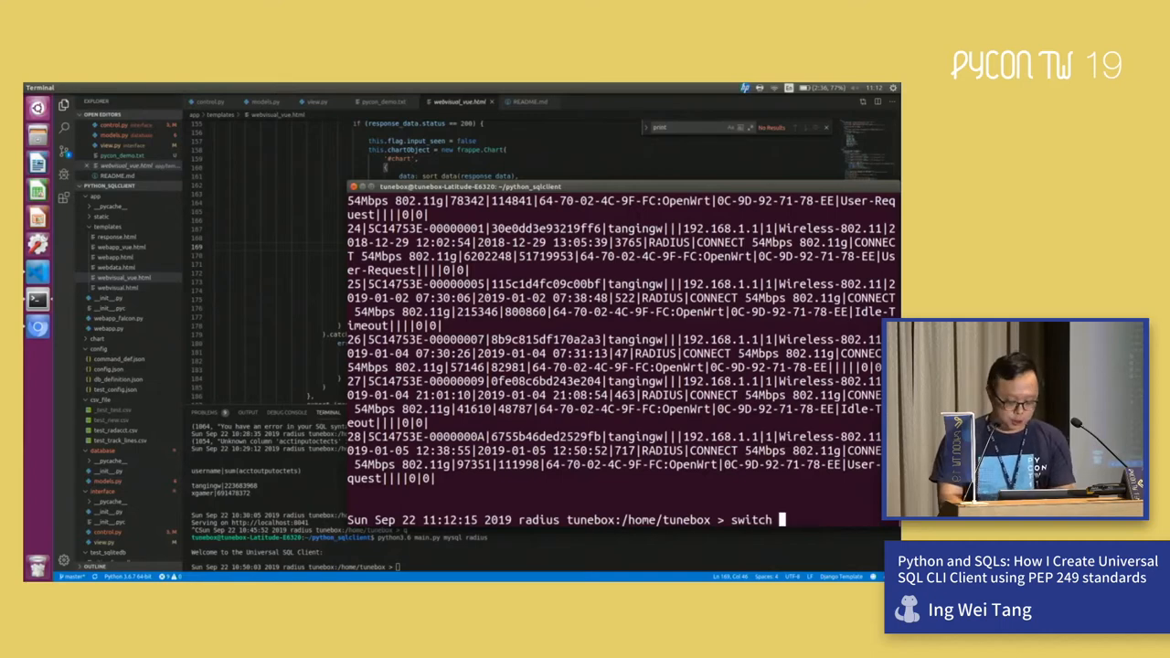
{"action": "type", "text": "sqlite3"}
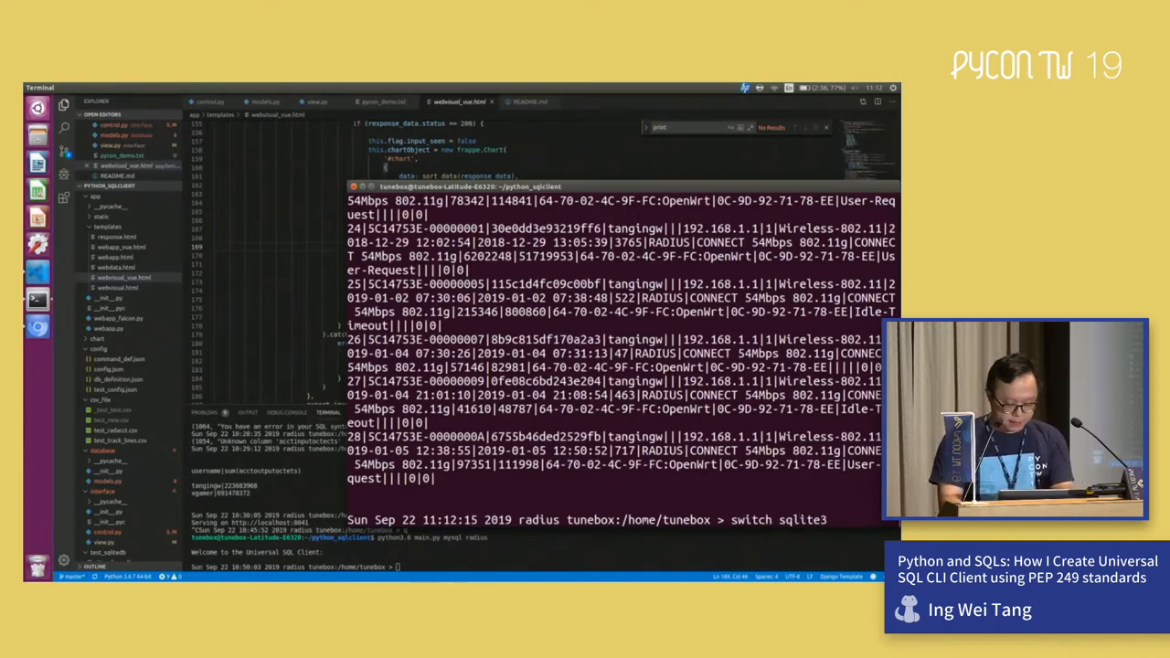
{"action": "type", "text": "city"}
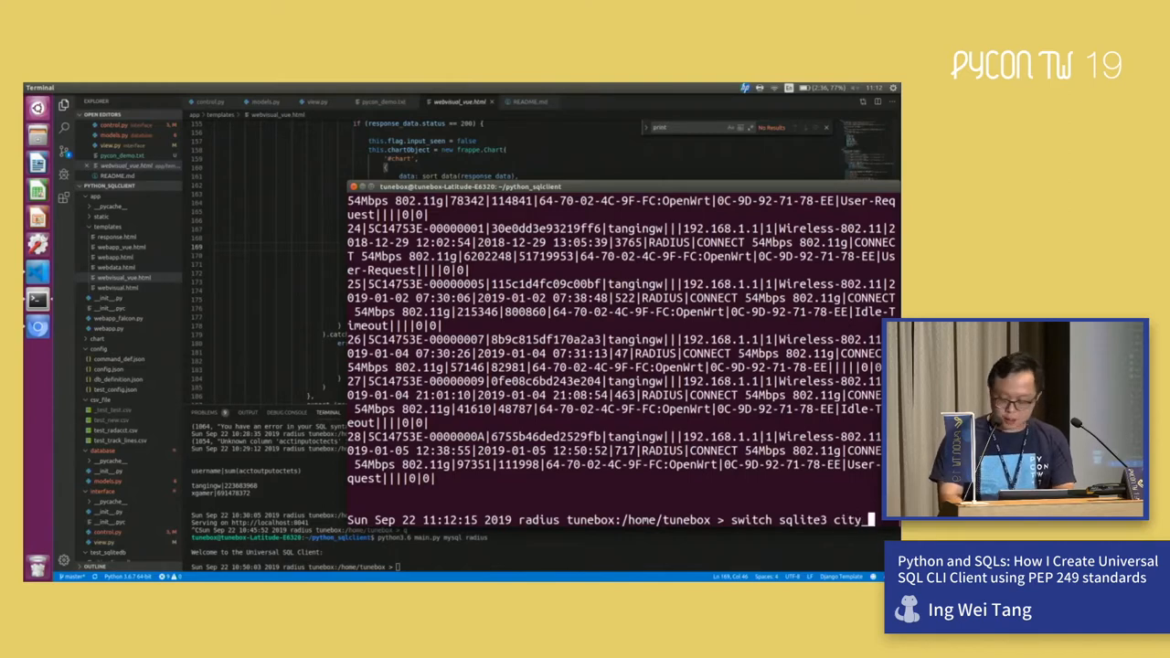
{"action": "key", "text": "Return"}
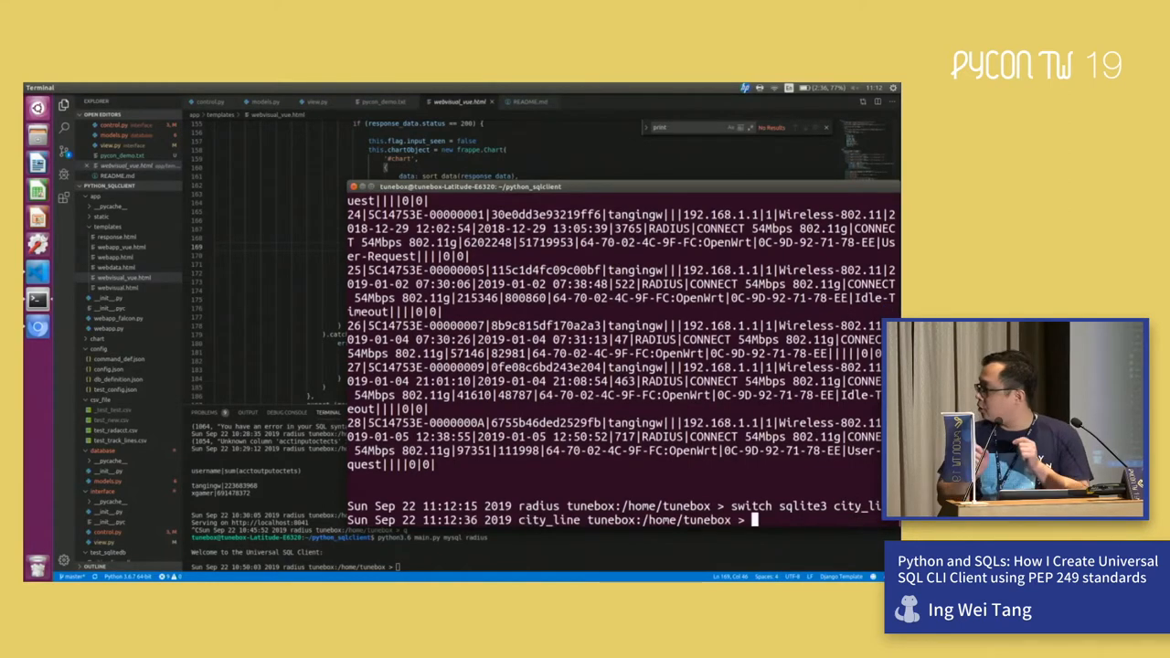
Step: Show city_line's table definitions, then quit back to the radius database
{"action": "type", "text": "table"}
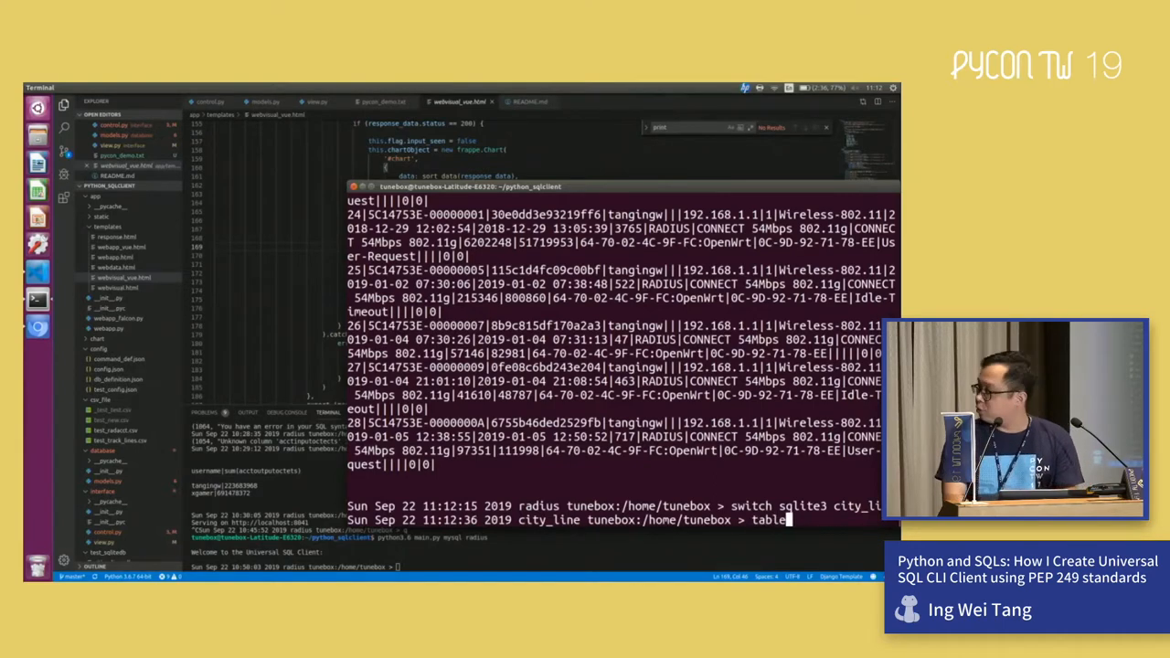
{"action": "key", "text": "Return"}
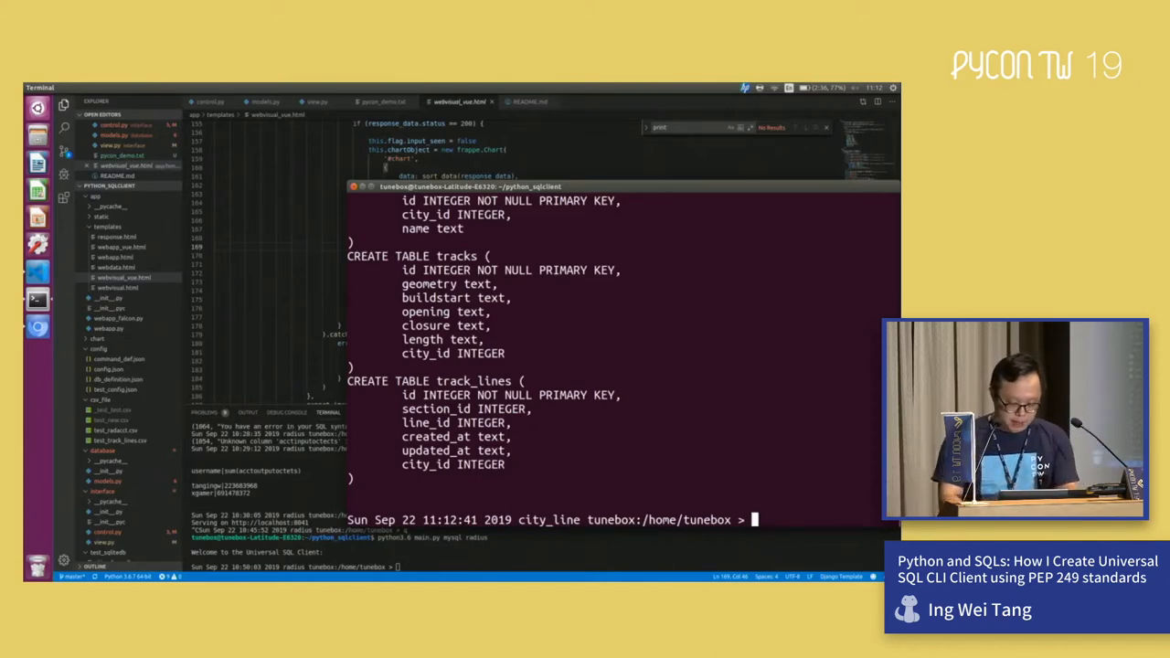
{"action": "type", "text": "q"}
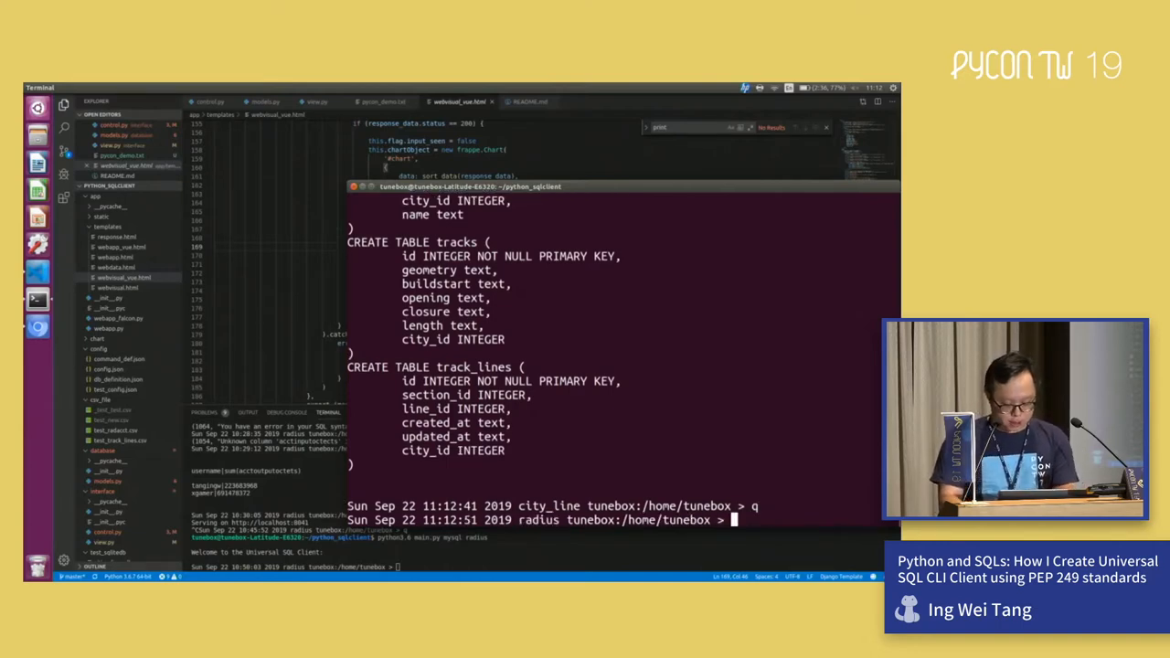
Step: Run 'select * from radacct' on radius again to list the session records
{"action": "type", "text": "select"}
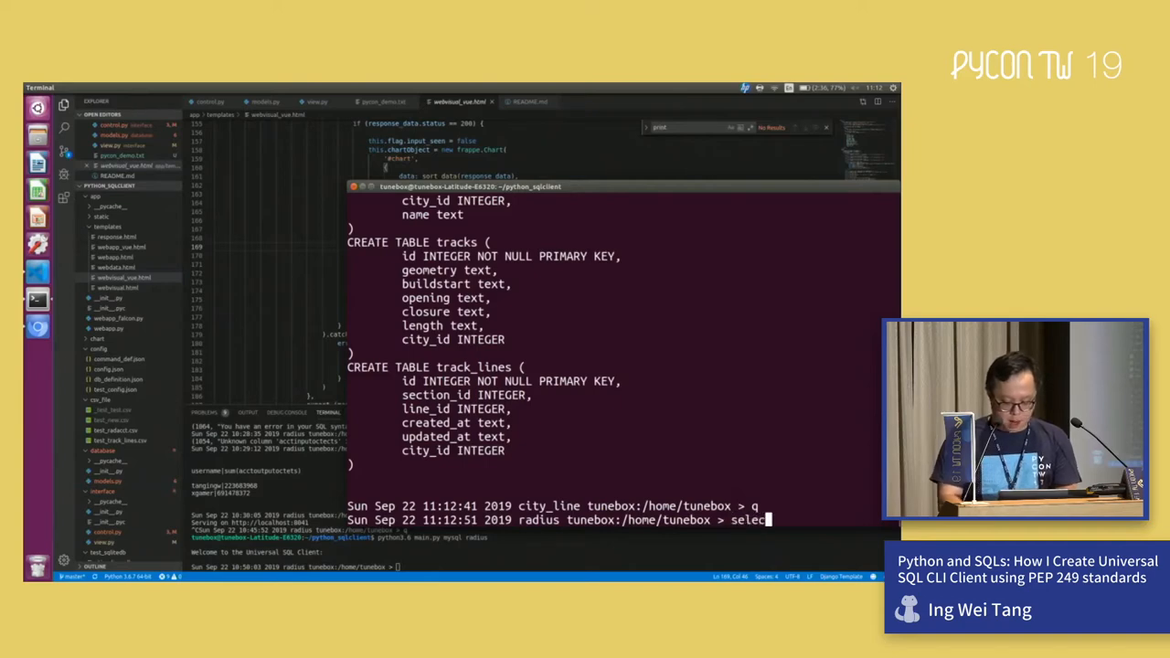
{"action": "type", "text": "t *"}
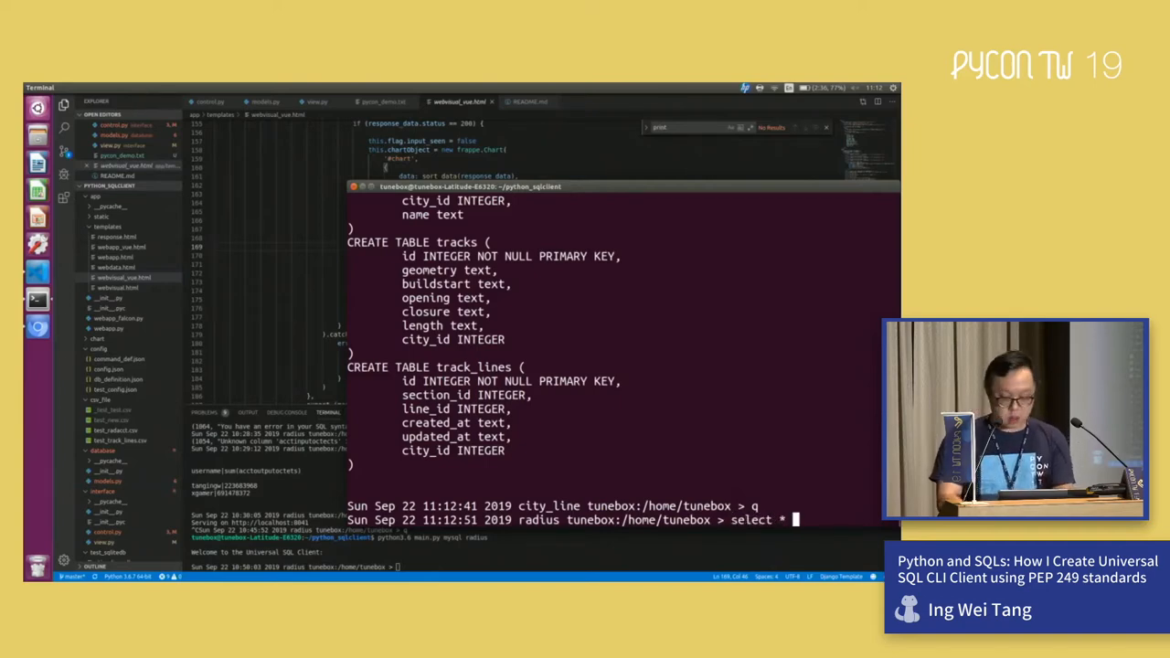
{"action": "type", "text": "from rada"}
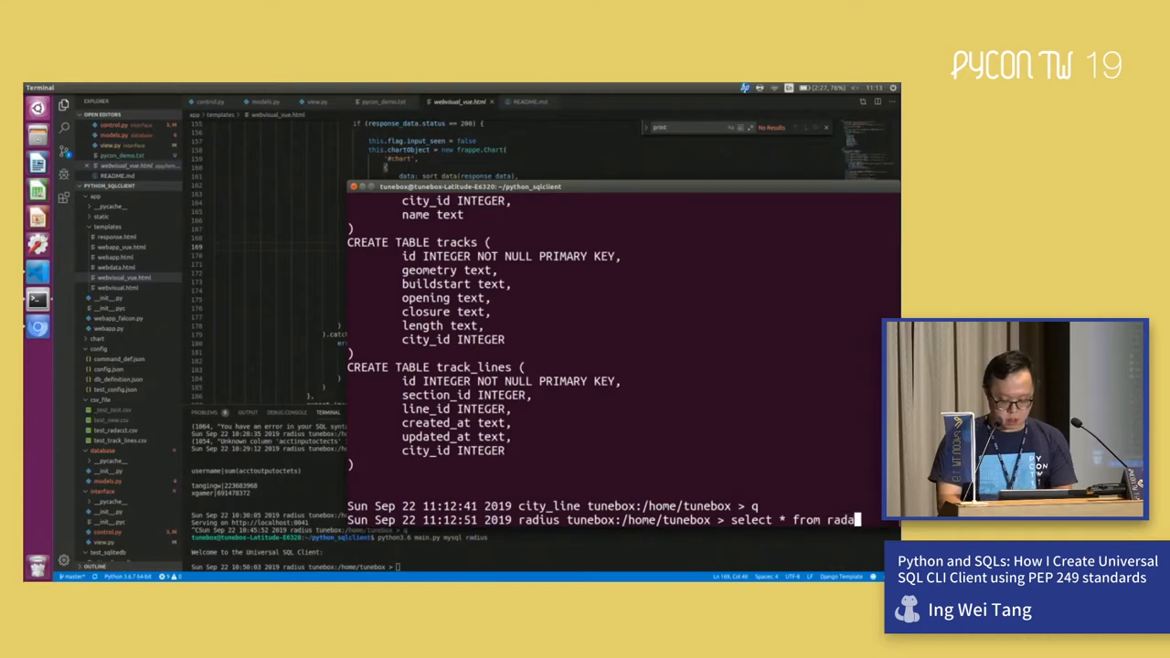
{"action": "key", "text": "Return"}
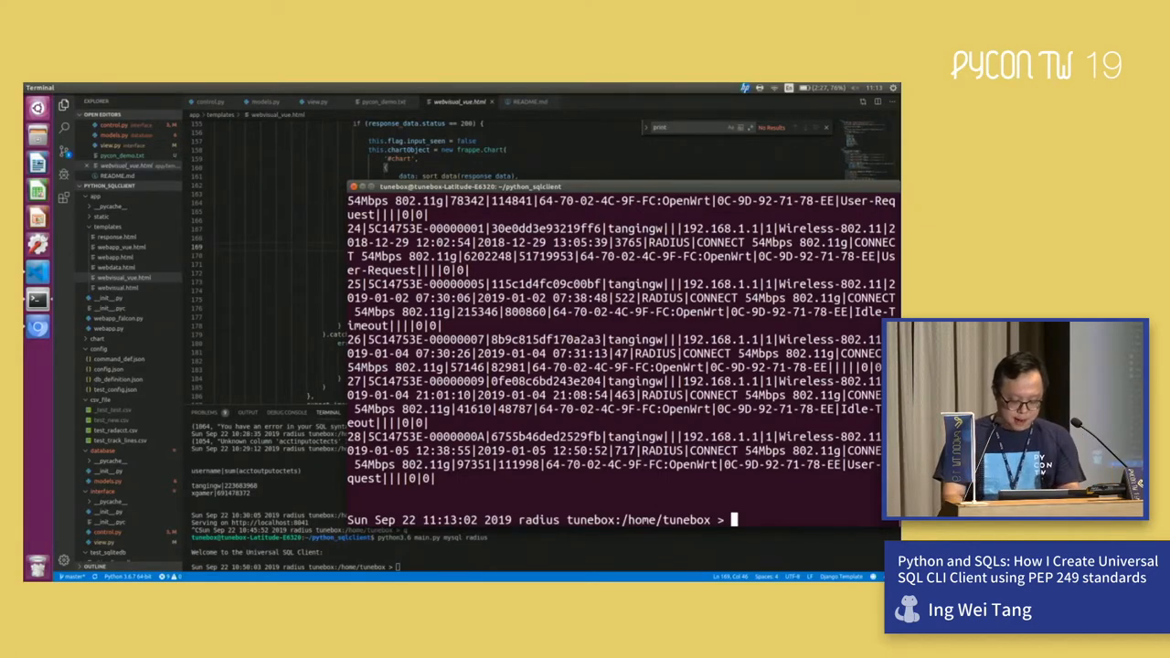
Step: Save the query results to result_pycontw.csv
{"action": "type", "text": "r"}
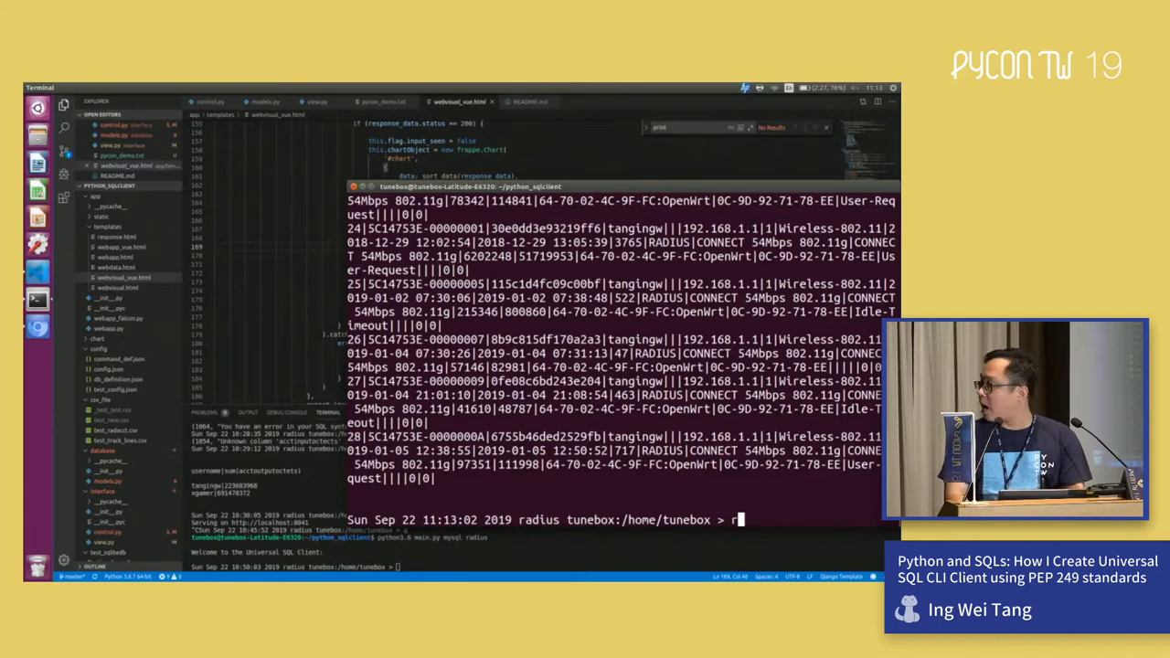
{"action": "key", "text": "Return"}
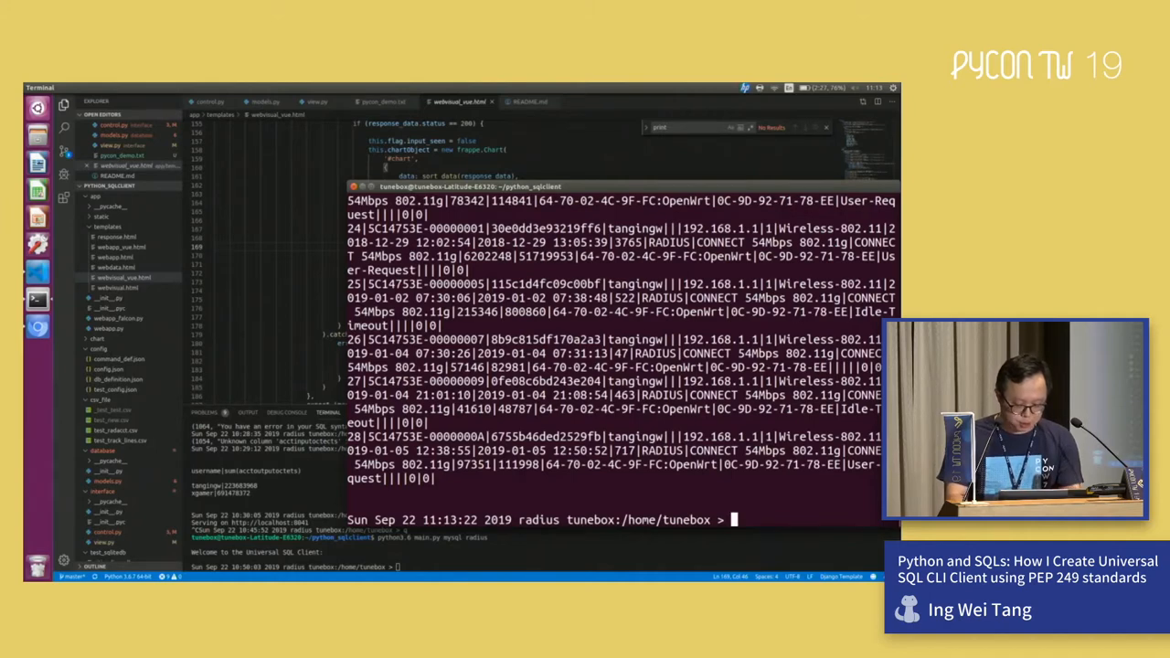
{"action": "type", "text": "sa"}
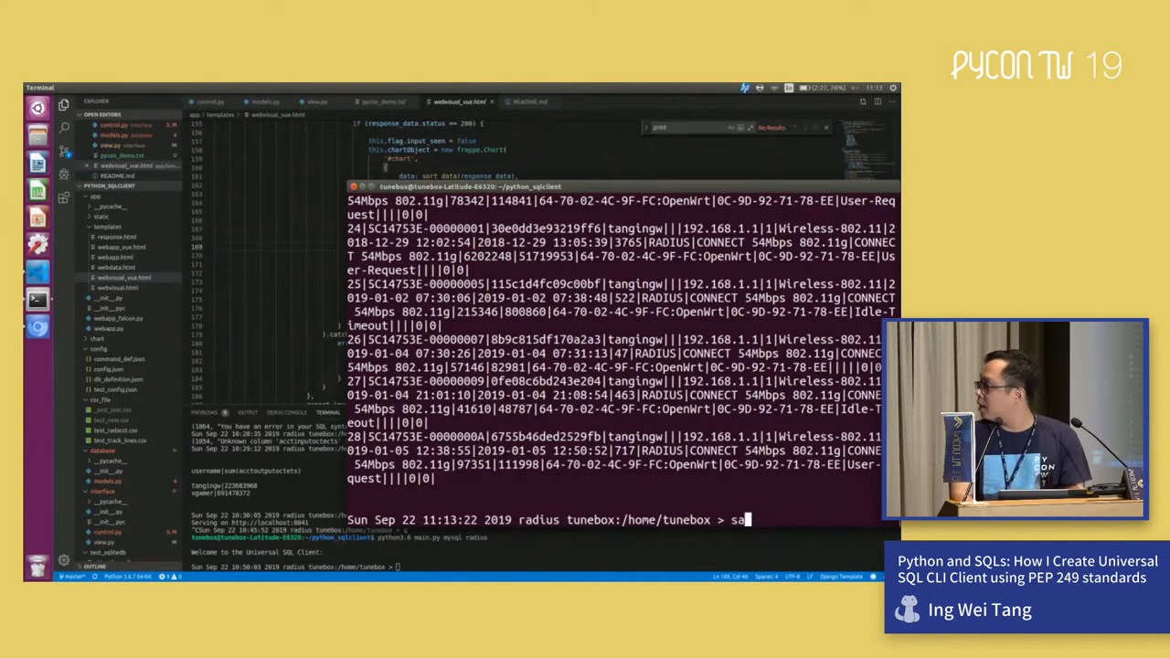
{"action": "type", "text": "ve"}
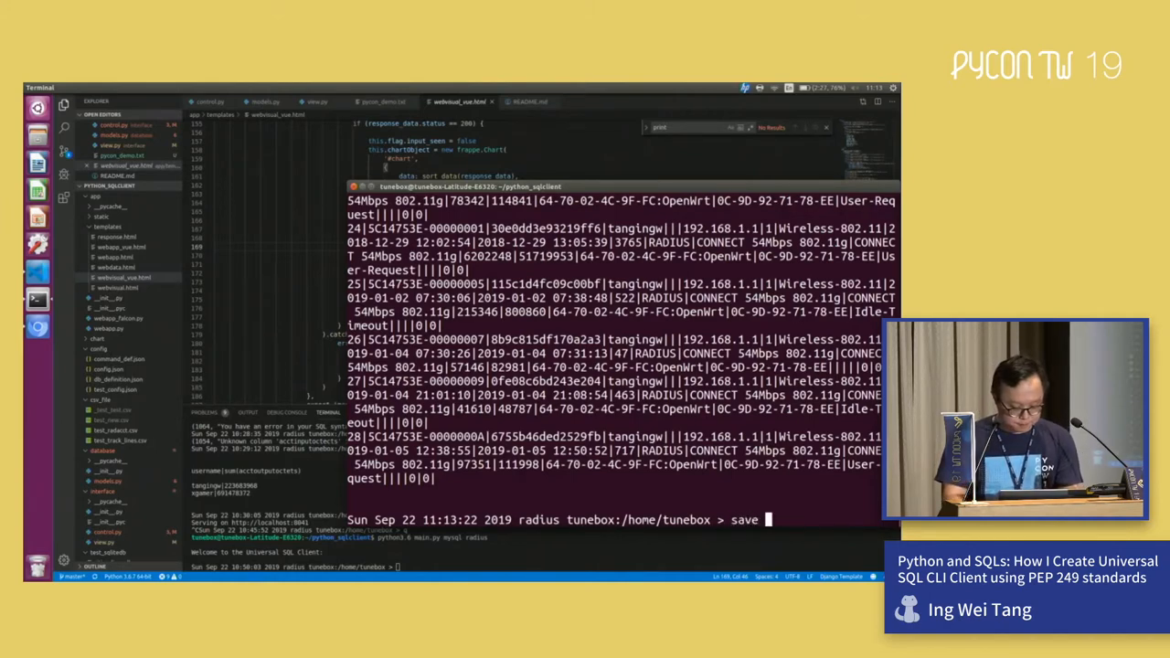
{"action": "type", "text": "resut_"}
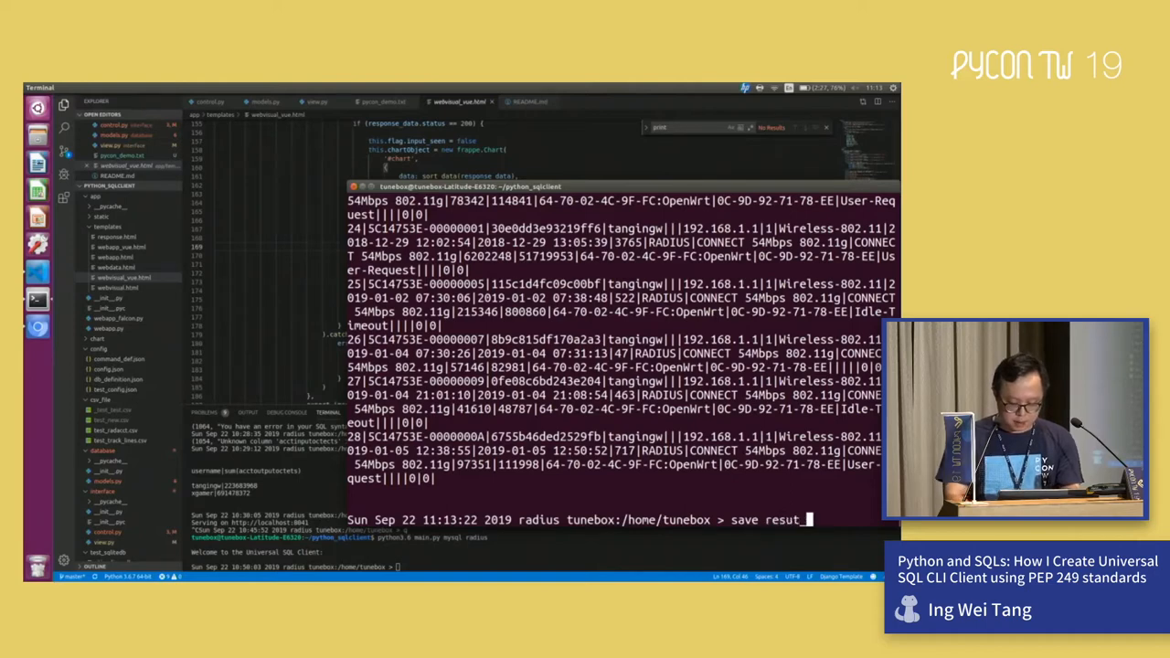
{"action": "type", "text": "pycon"}
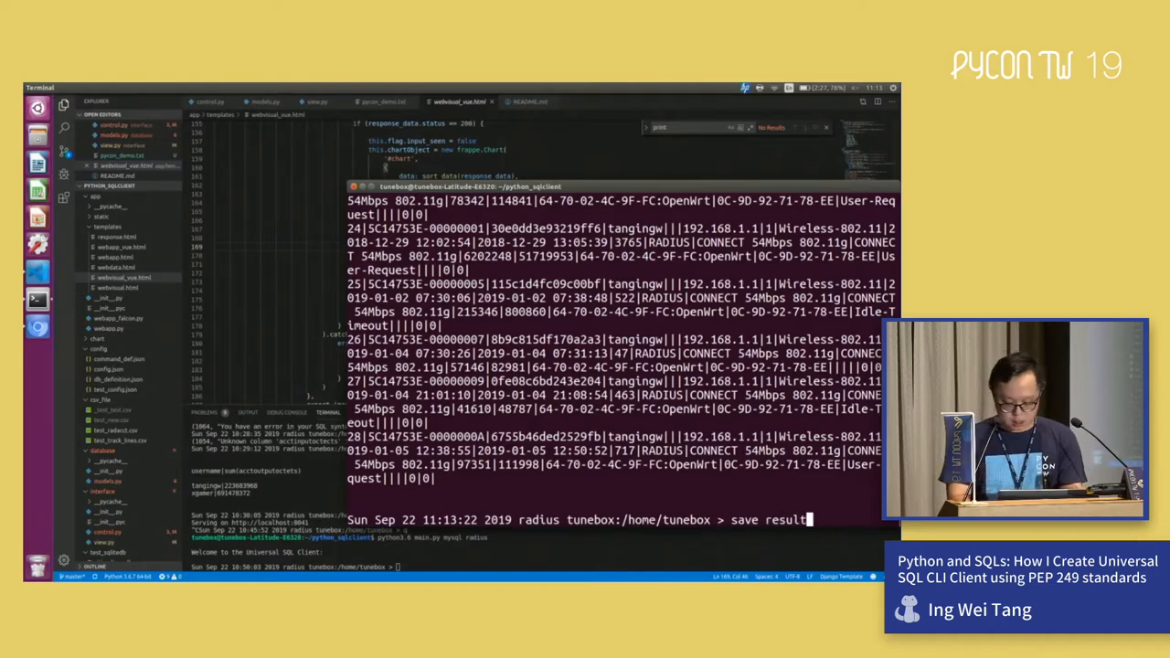
{"action": "type", "text": "_pycontw.cs"}
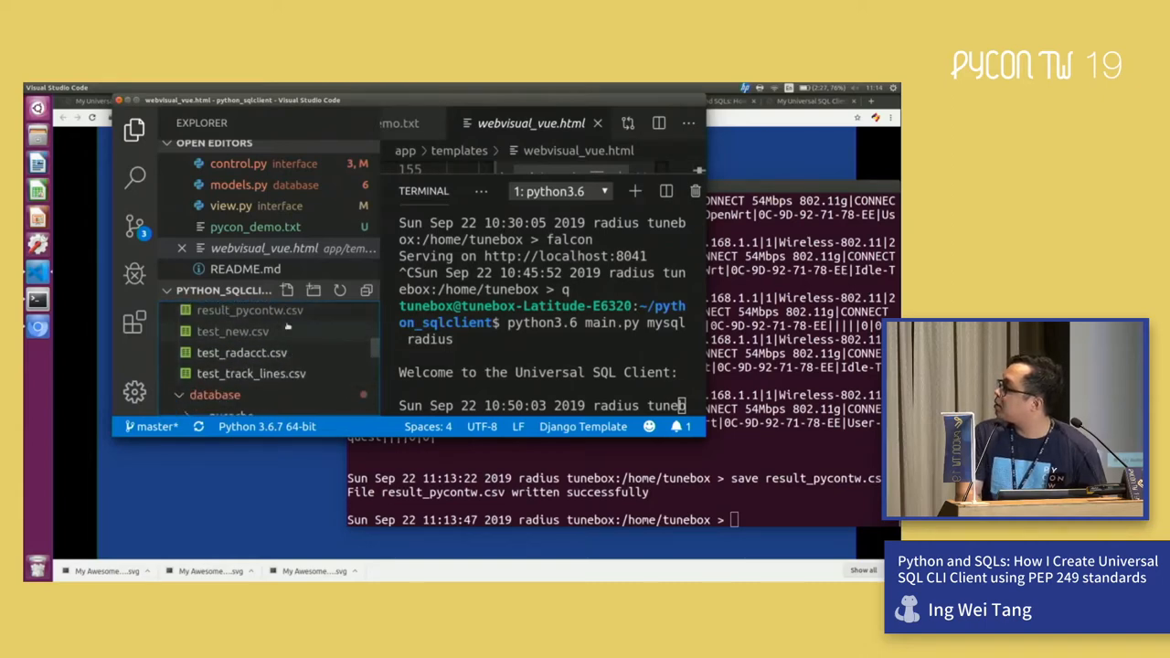
Step: Open config/command_def.json to view the city command running 'select * from cities'
{"action": "left_click", "coordinate": [249, 310]}
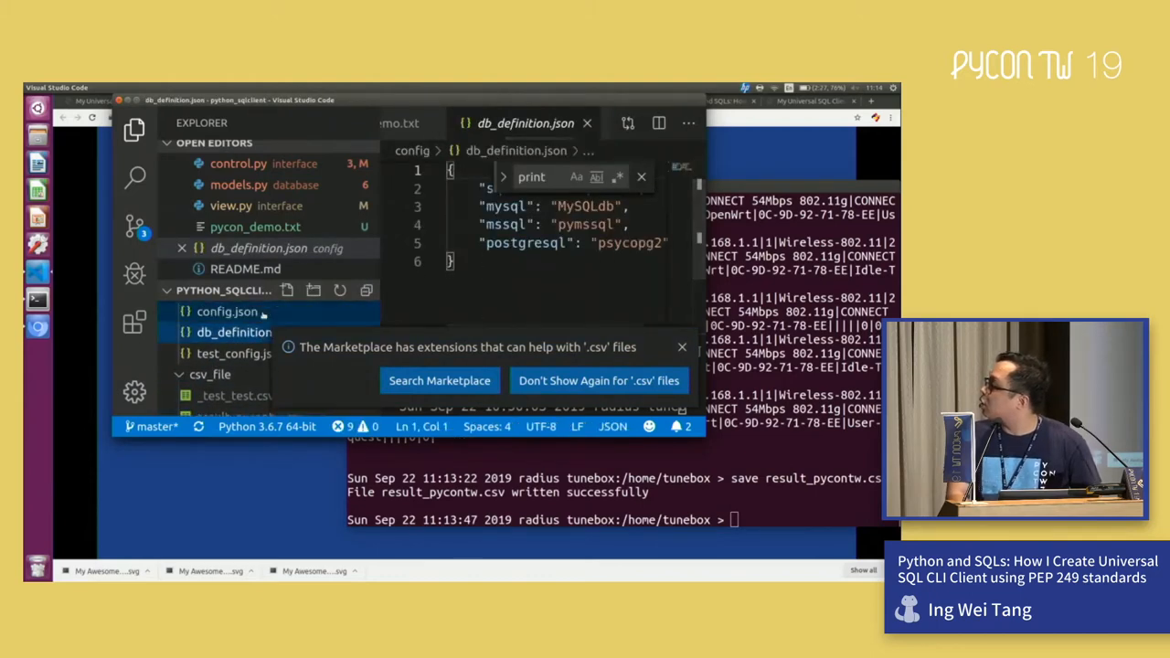
{"action": "left_click", "coordinate": [206, 311]}
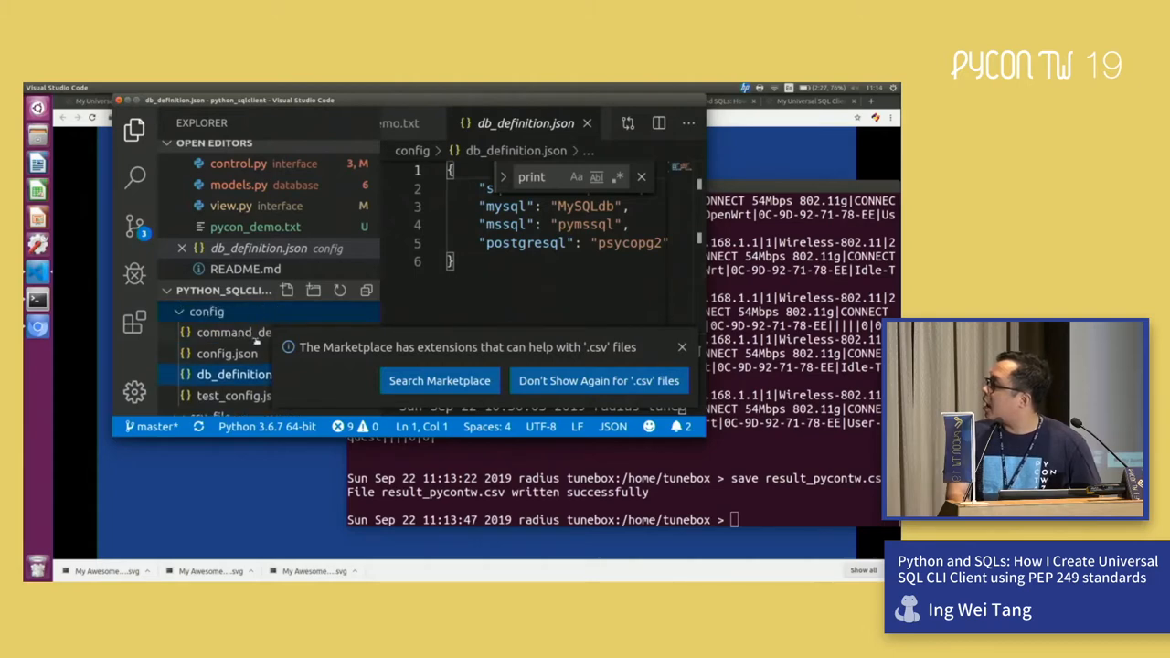
{"action": "left_click", "coordinate": [234, 332]}
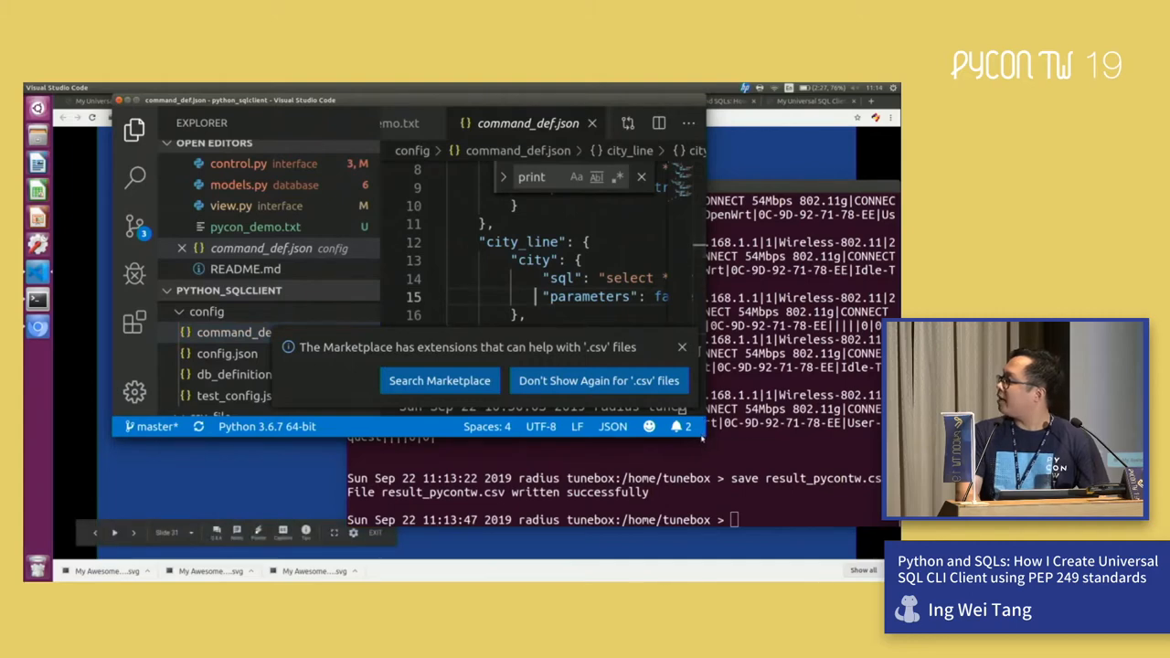
{"action": "mouse_move", "coordinate": [681, 426]}
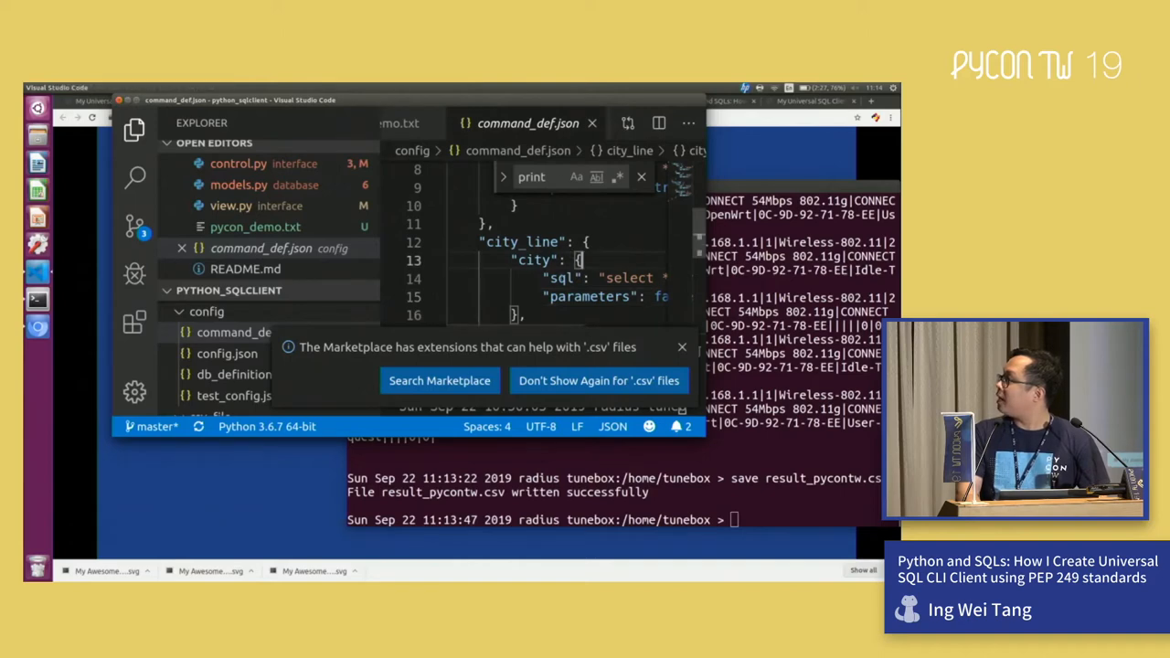
{"action": "left_click", "coordinate": [590, 296]}
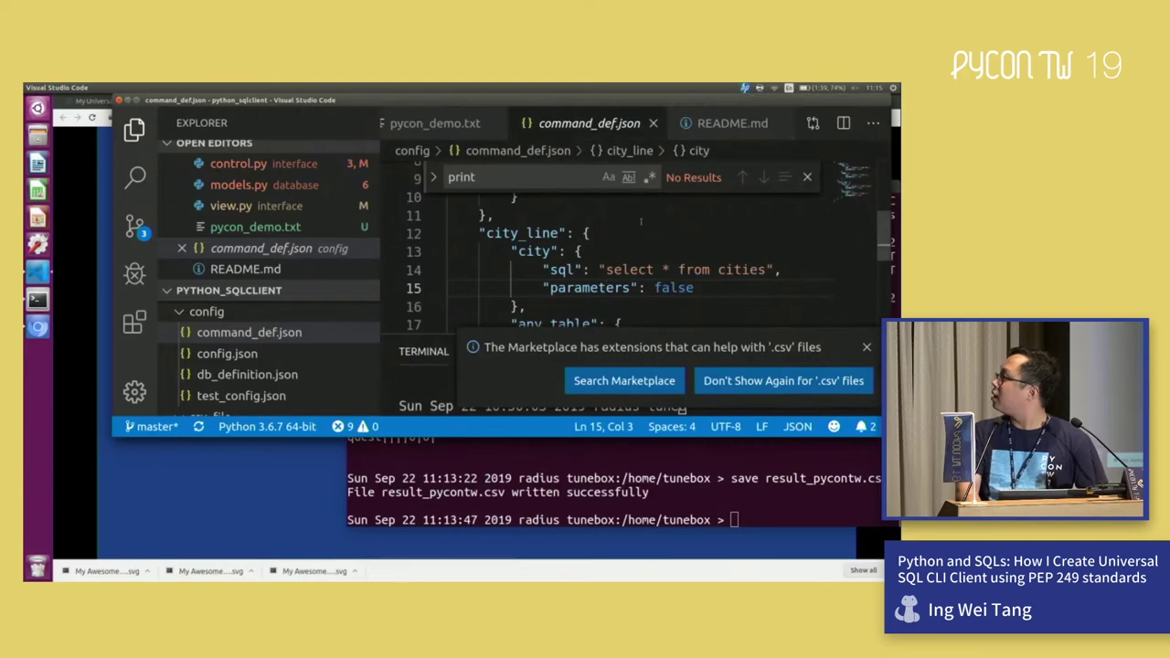
{"action": "mouse_move", "coordinate": [795, 243]}
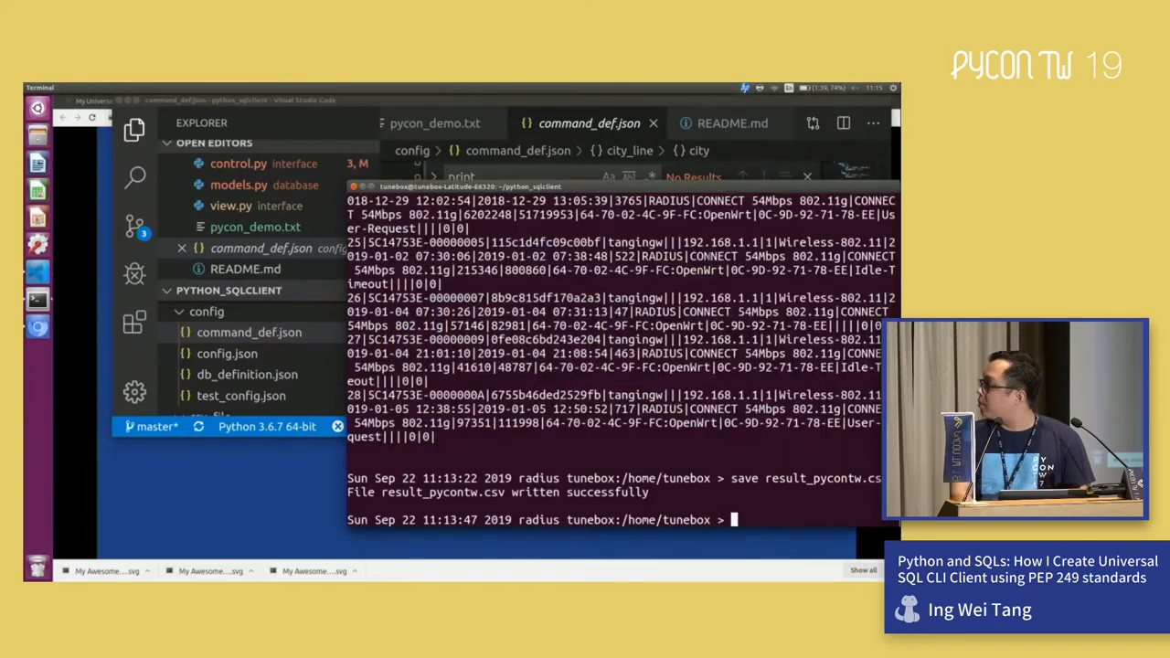
Step: Switch to sqlite3 city_line and run the custom city command listing every city
{"action": "type", "text": "switch sqlite3"}
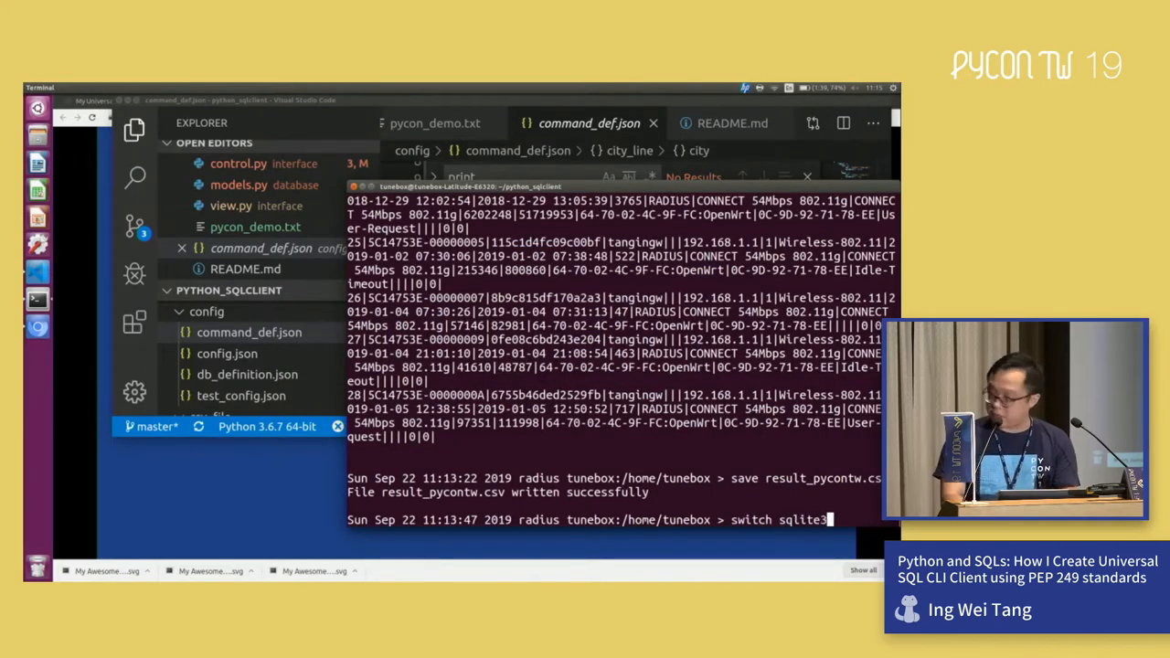
{"action": "type", "text": "city"}
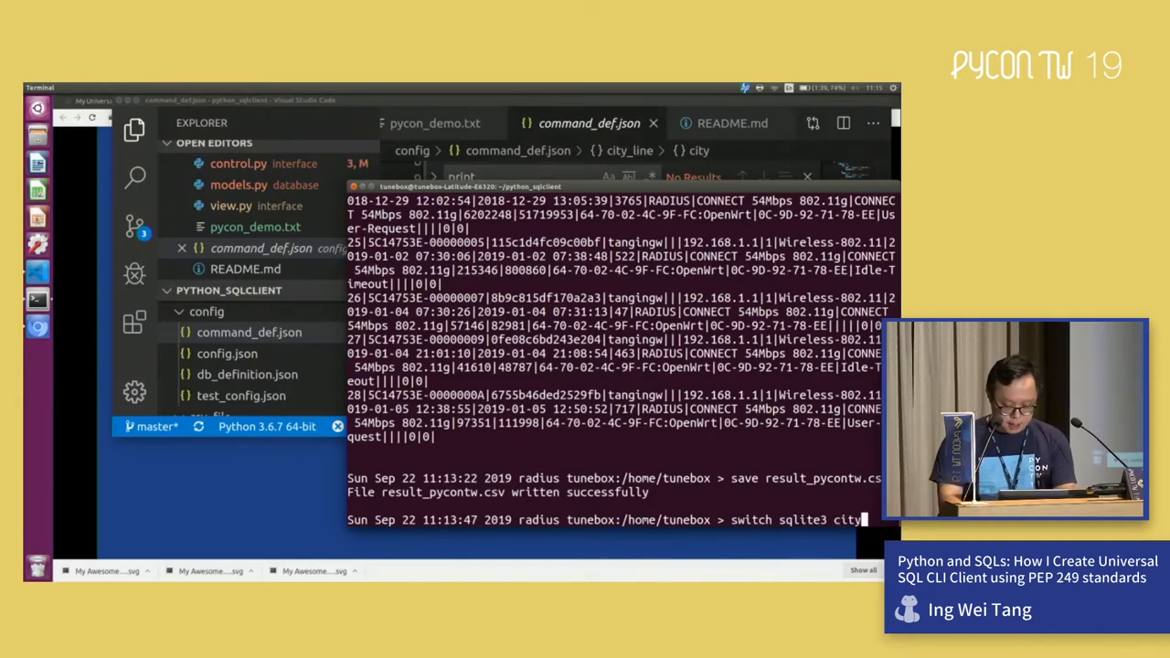
{"action": "type", "text": "_line"}
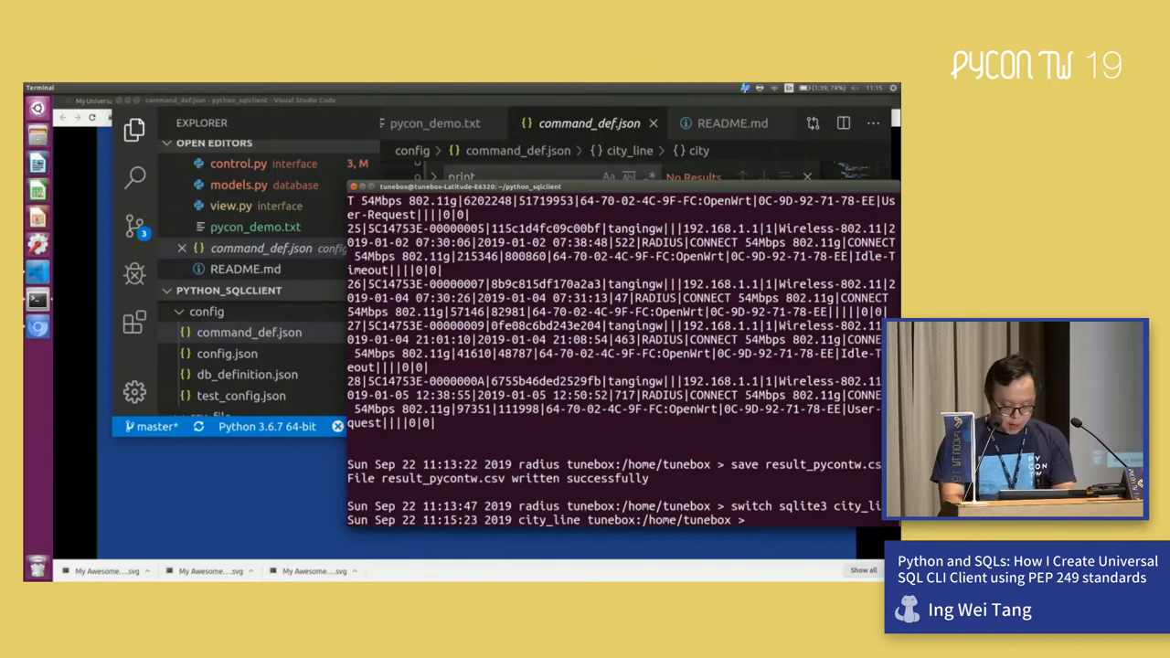
{"action": "type", "text": "ci"}
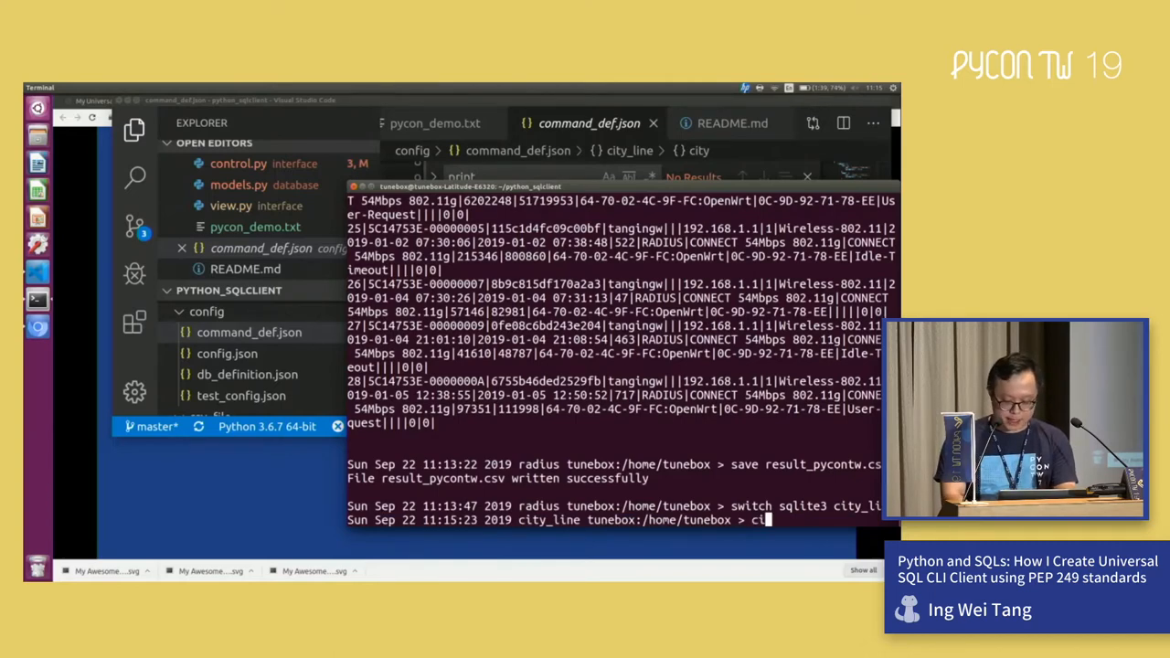
{"action": "key", "text": "Return"}
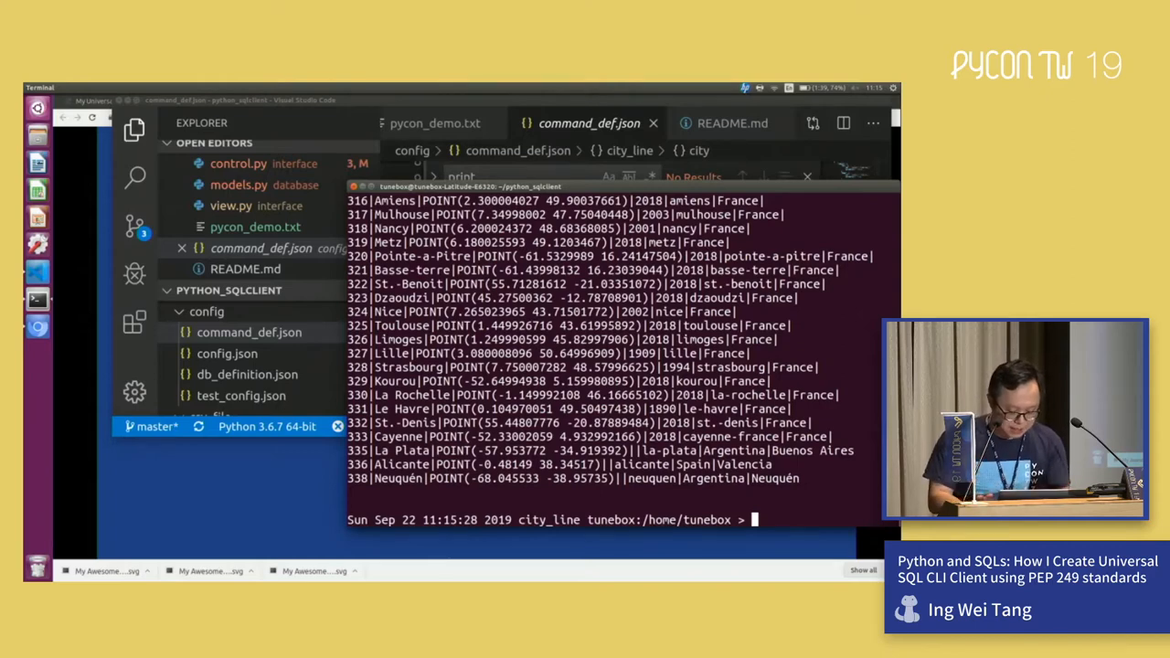
{"action": "type", "text": "facl"}
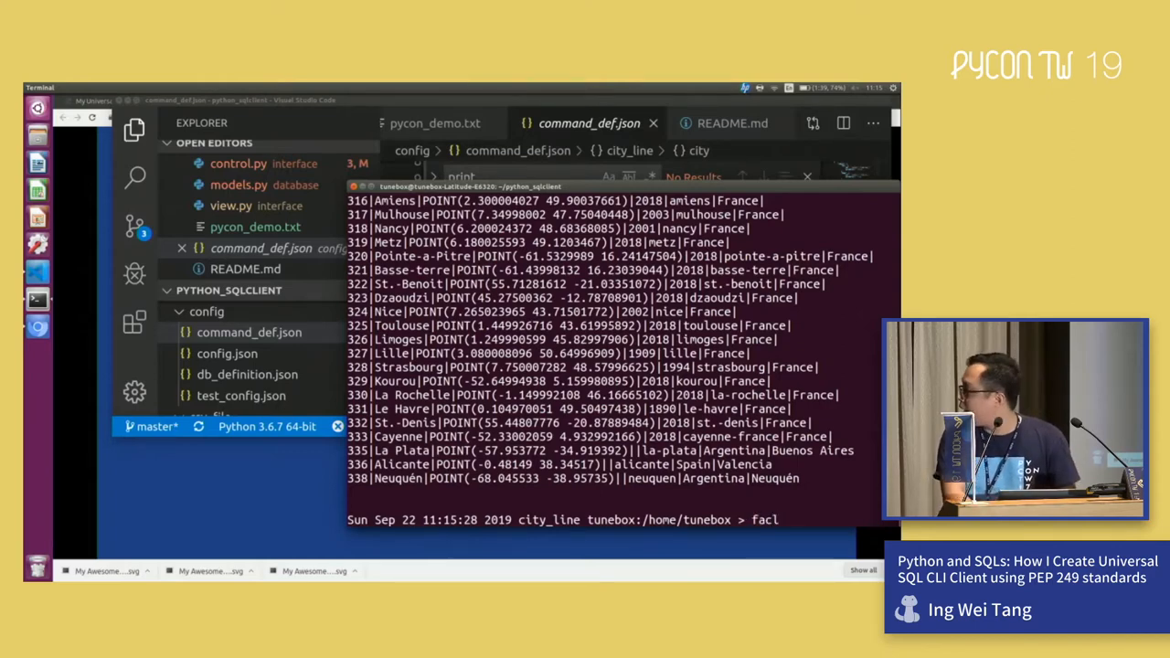
Step: Start the falcon web server on localhost:8041 and view the WebApp in Chromium
{"action": "type", "text": "c"}
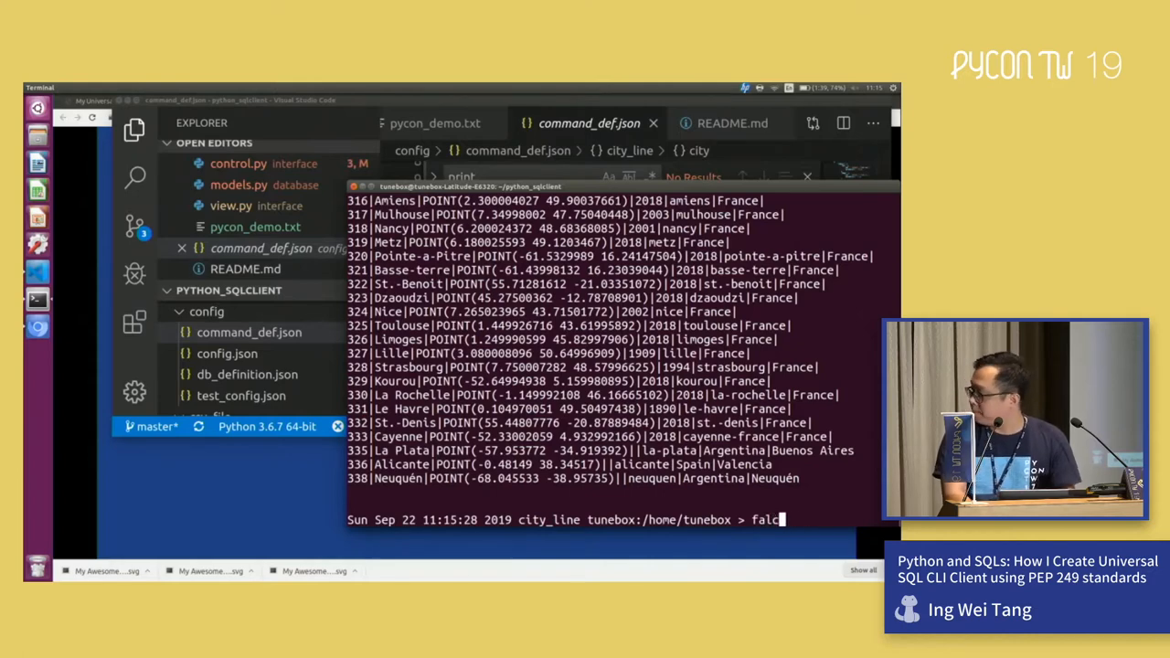
{"action": "key", "text": "Return"}
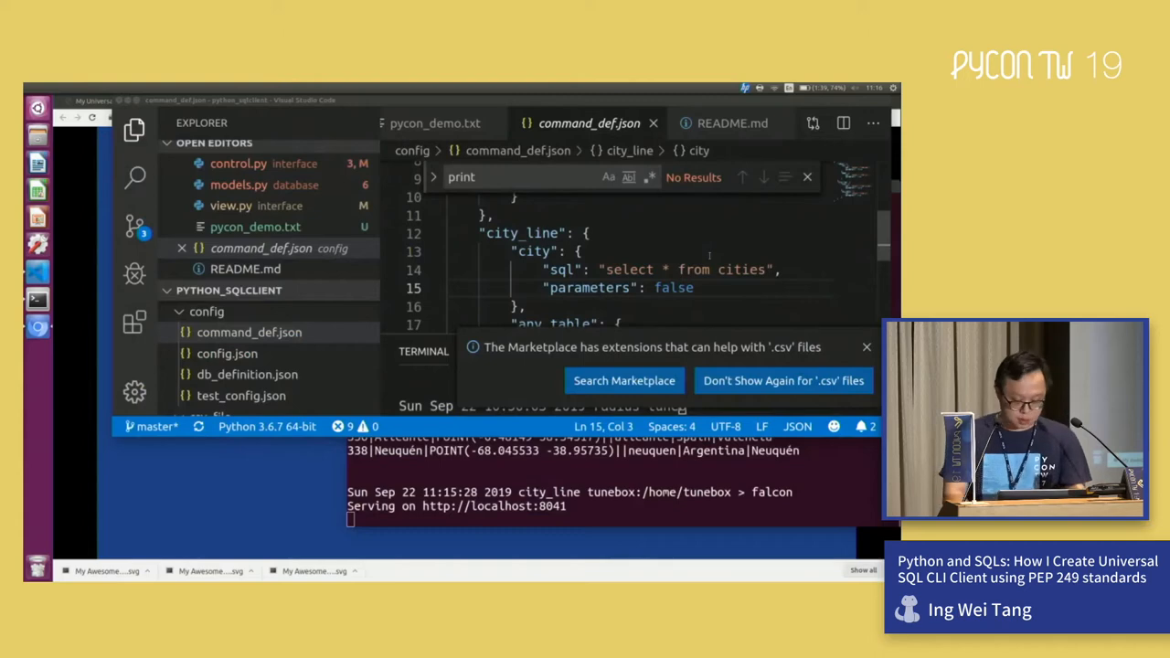
{"action": "left_click", "coordinate": [582, 251]}
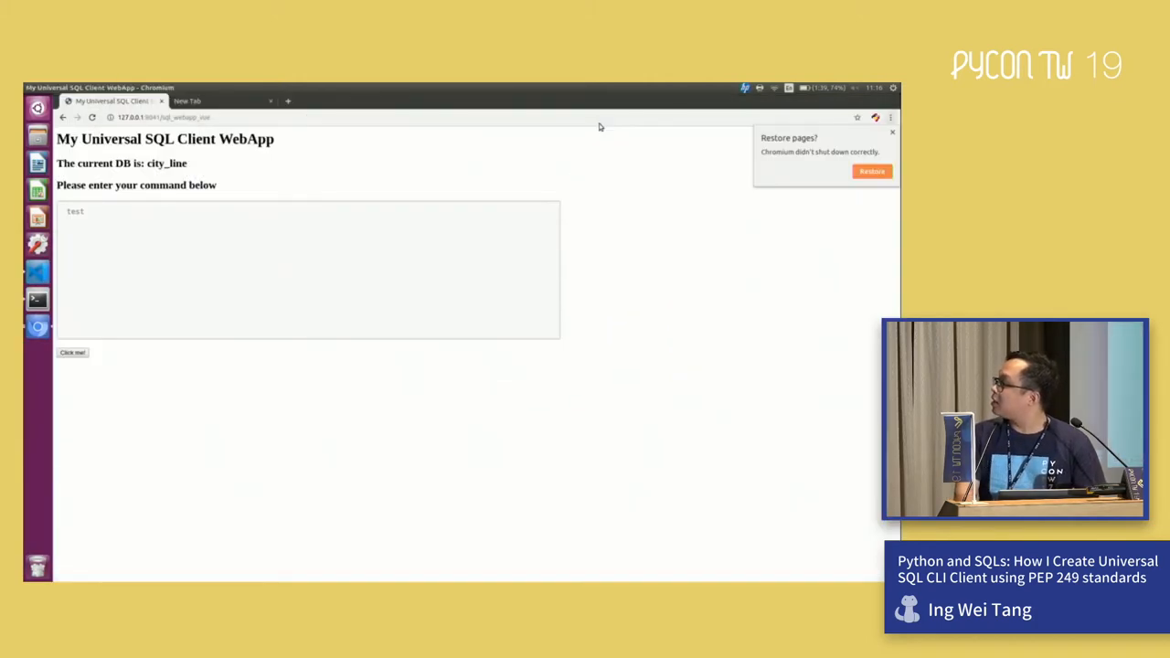
Step: Submit 'select * from cities' in the WebApp to get a 14-page cities table
{"action": "left_click", "coordinate": [408, 279]}
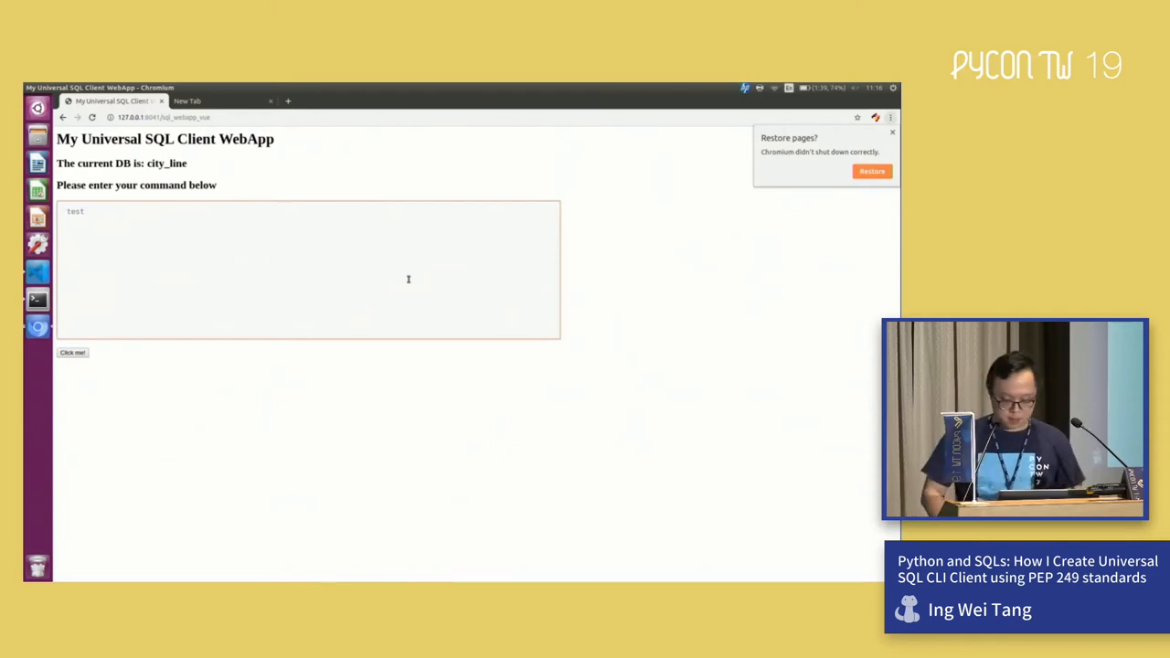
{"action": "type", "text": "select *"}
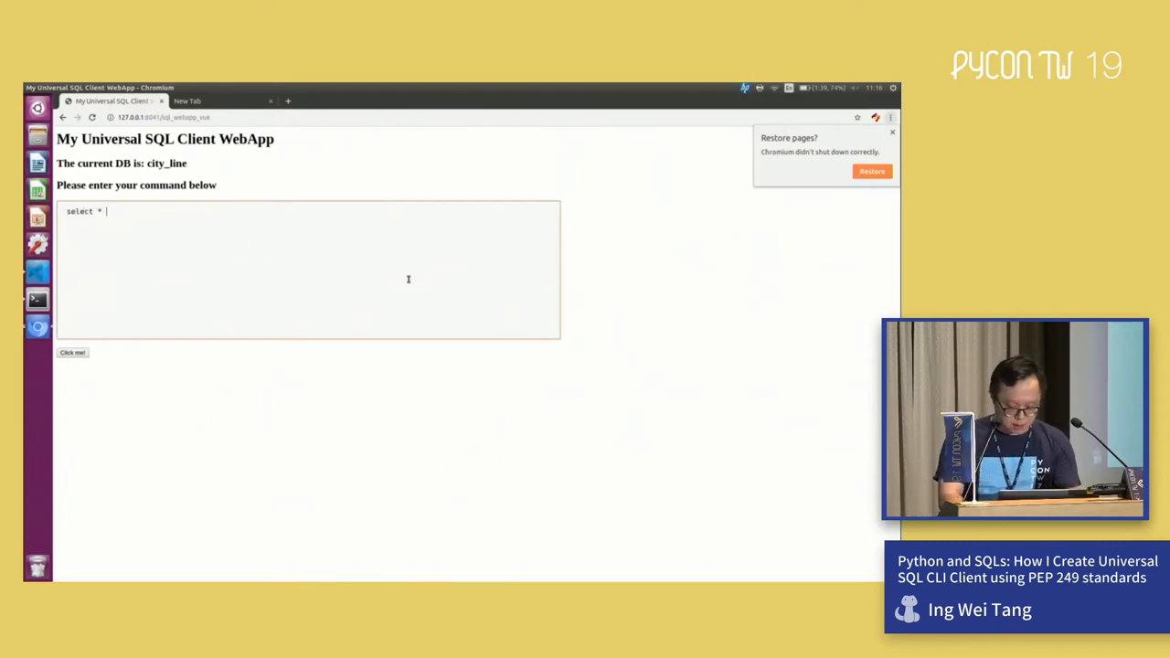
{"action": "type", "text": "from cities"}
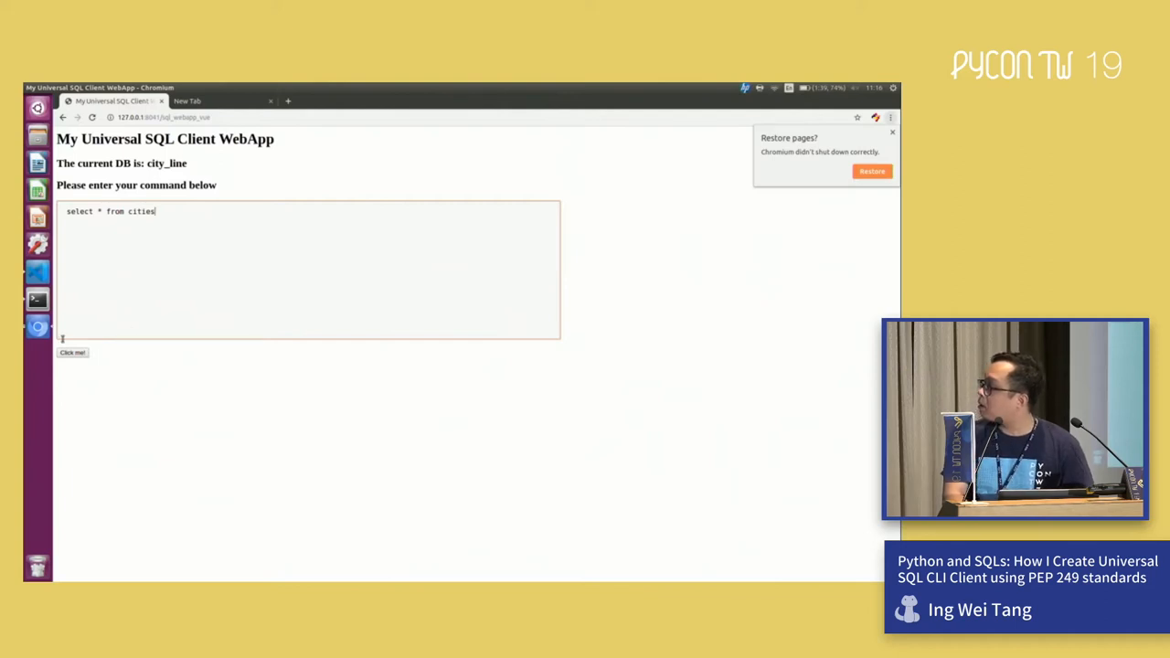
{"action": "left_click", "coordinate": [72, 352]}
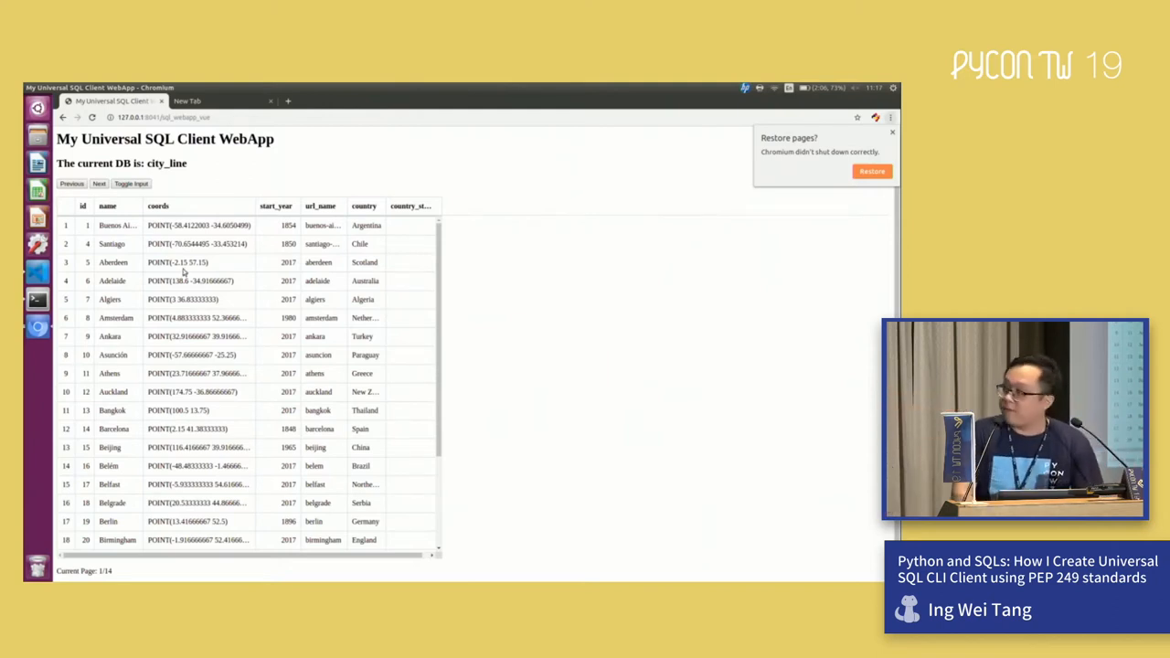
{"action": "mouse_move", "coordinate": [681, 168]}
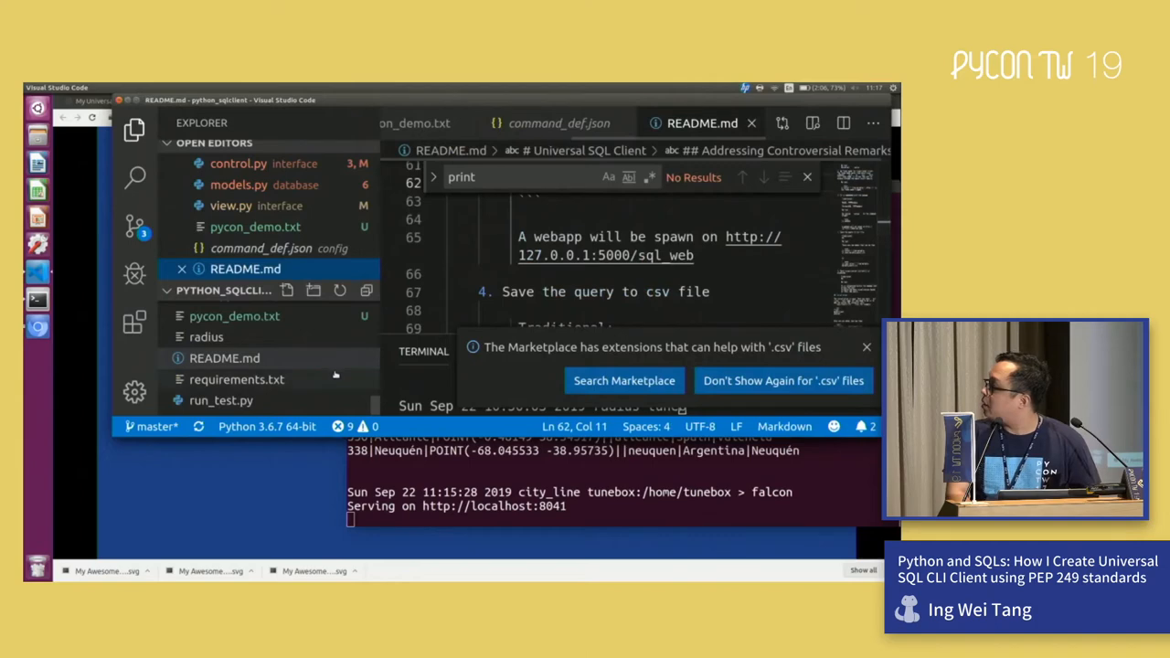
Step: Switch from the README in VS Code back to the Universal SQL Client web app in Chromium
{"action": "left_click", "coordinate": [236, 380]}
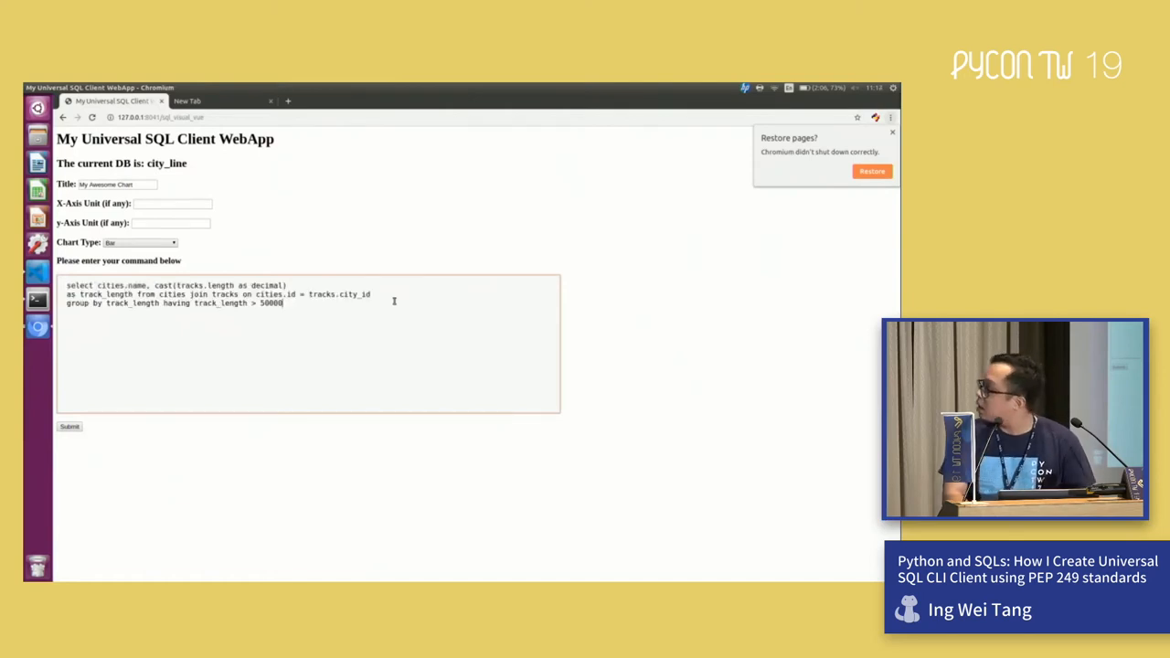
{"action": "mouse_move", "coordinate": [193, 424]}
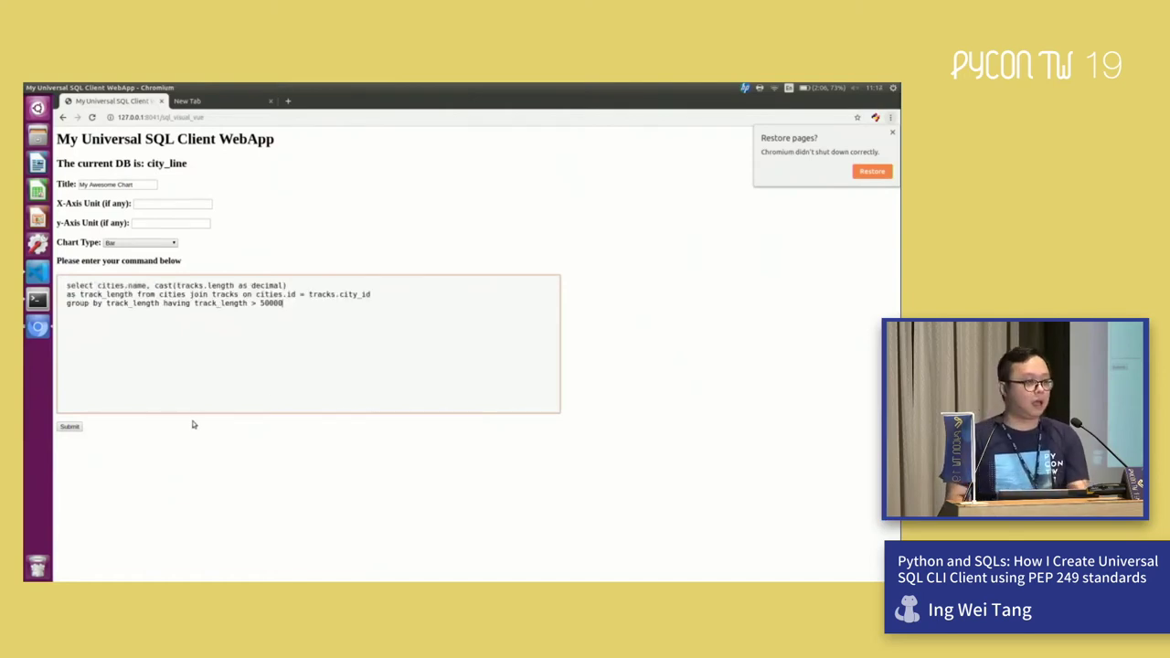
{"action": "mouse_move", "coordinate": [169, 421]}
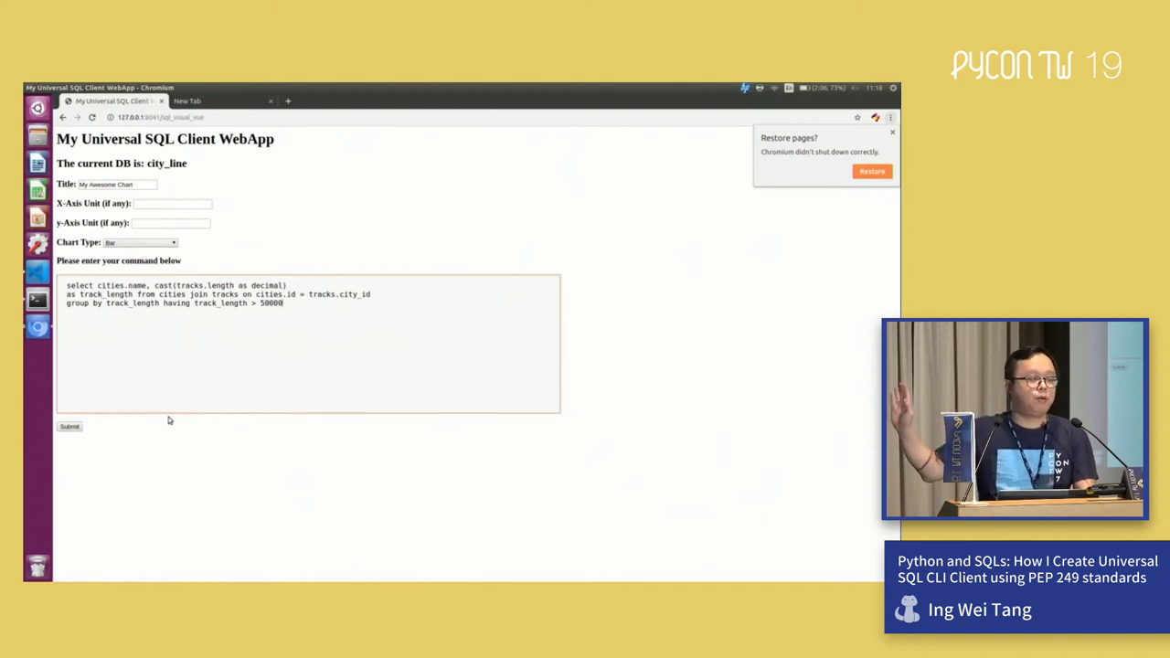
{"action": "mouse_move", "coordinate": [90, 426]}
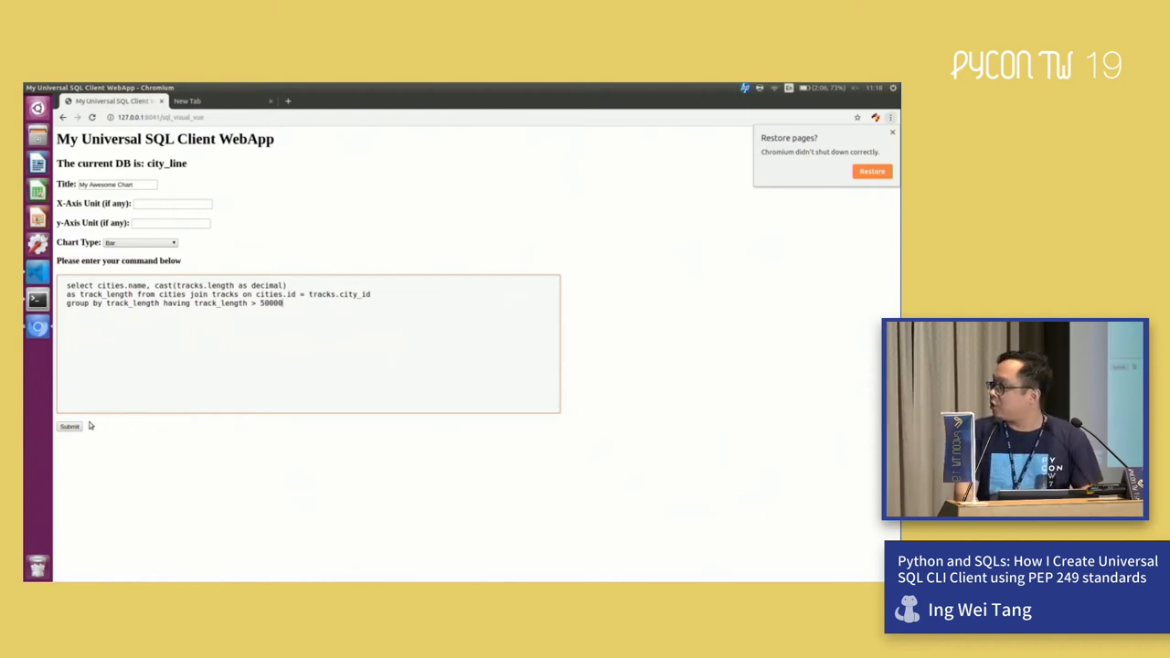
Step: Submit the city track-length query to draw the 'My Awesome Chart' bar chart
{"action": "left_click", "coordinate": [70, 426]}
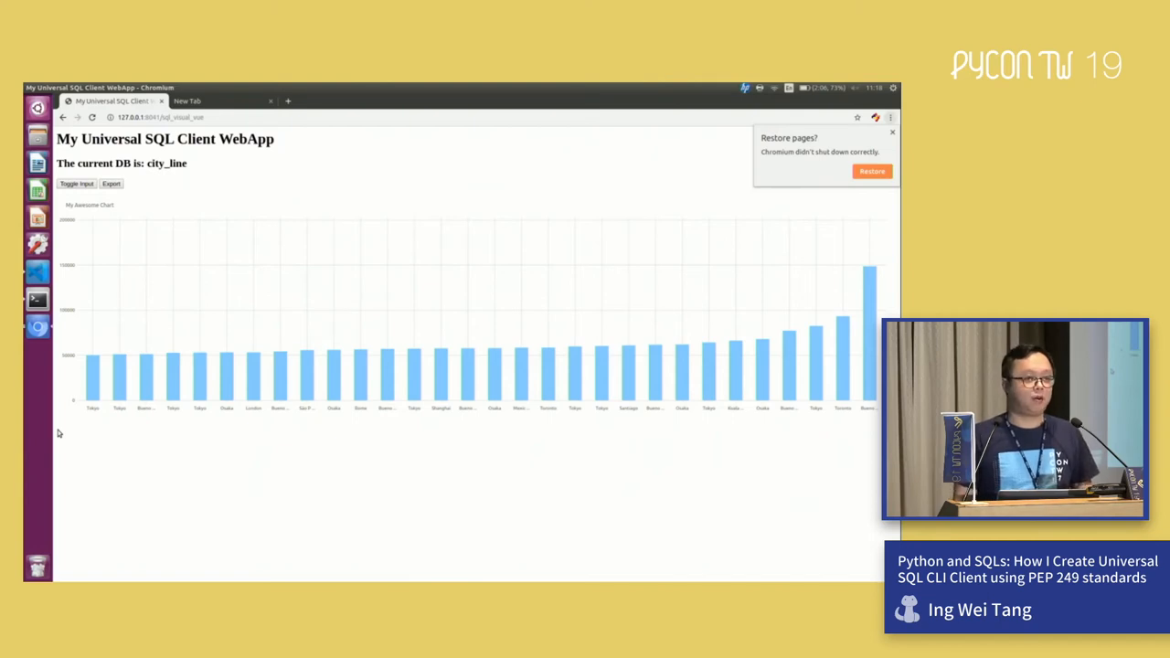
{"action": "mouse_move", "coordinate": [25, 549]}
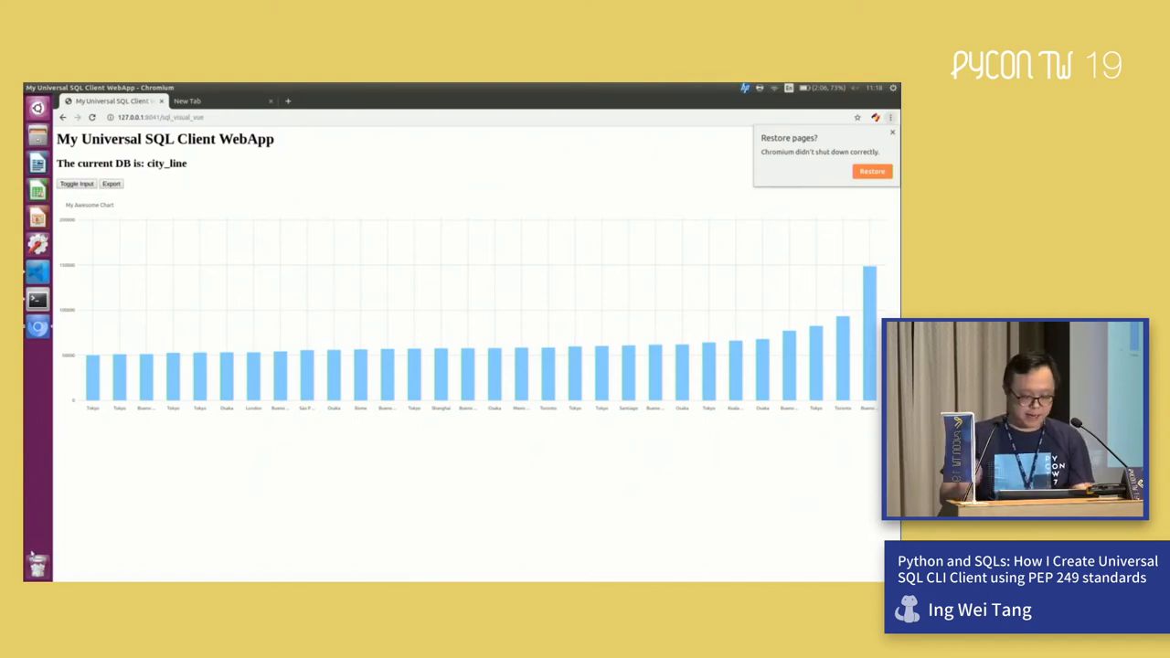
{"action": "mouse_move", "coordinate": [373, 144]}
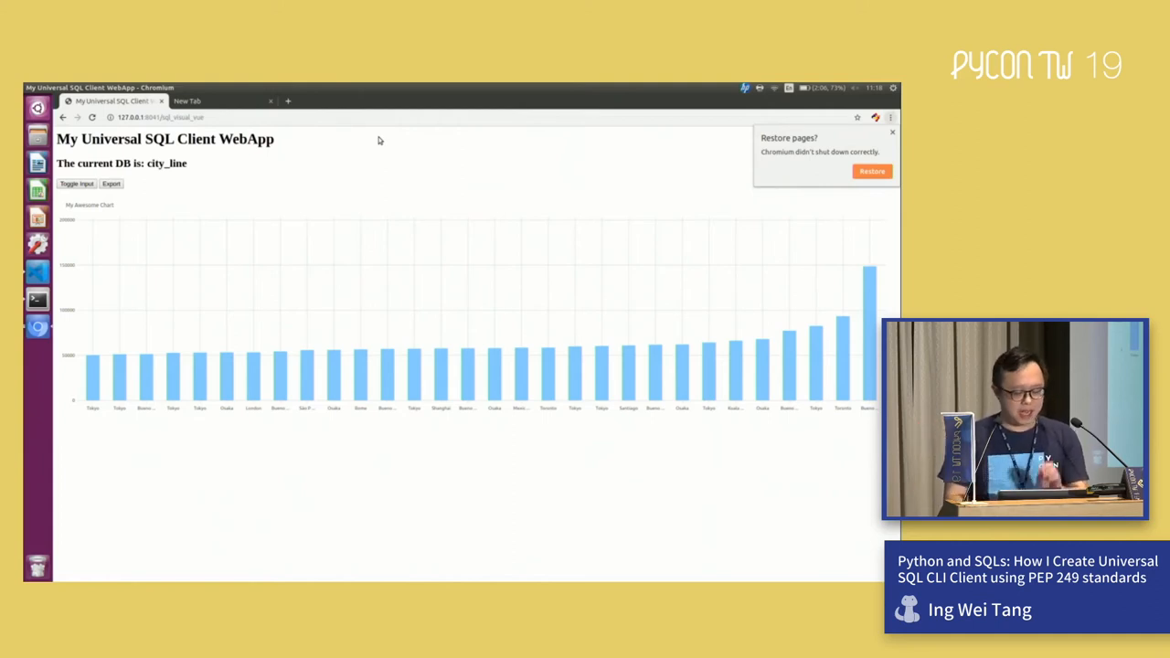
{"action": "mouse_move", "coordinate": [337, 194]}
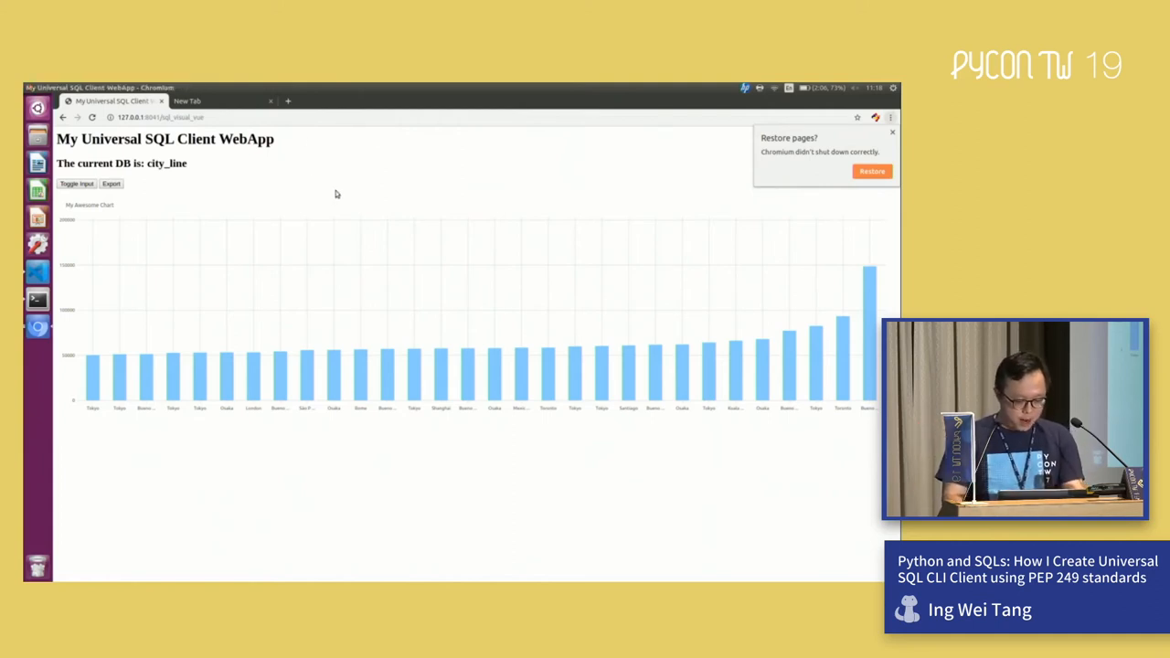